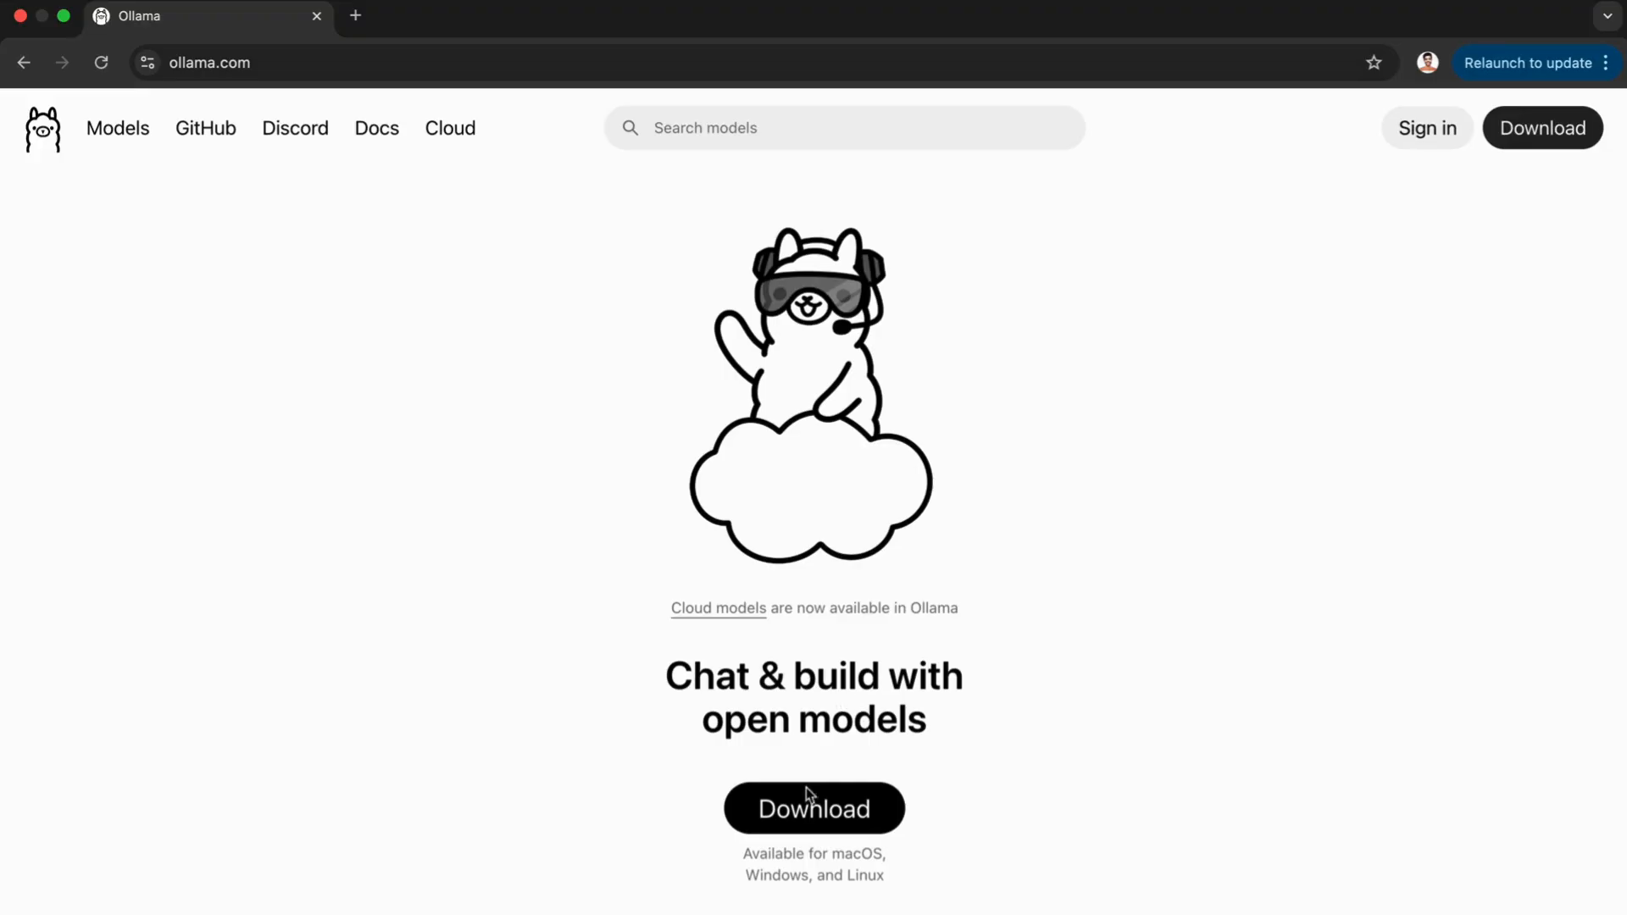
Step: Check Ollama's download page, then search the model library for 'llama'
left_click(813, 809)
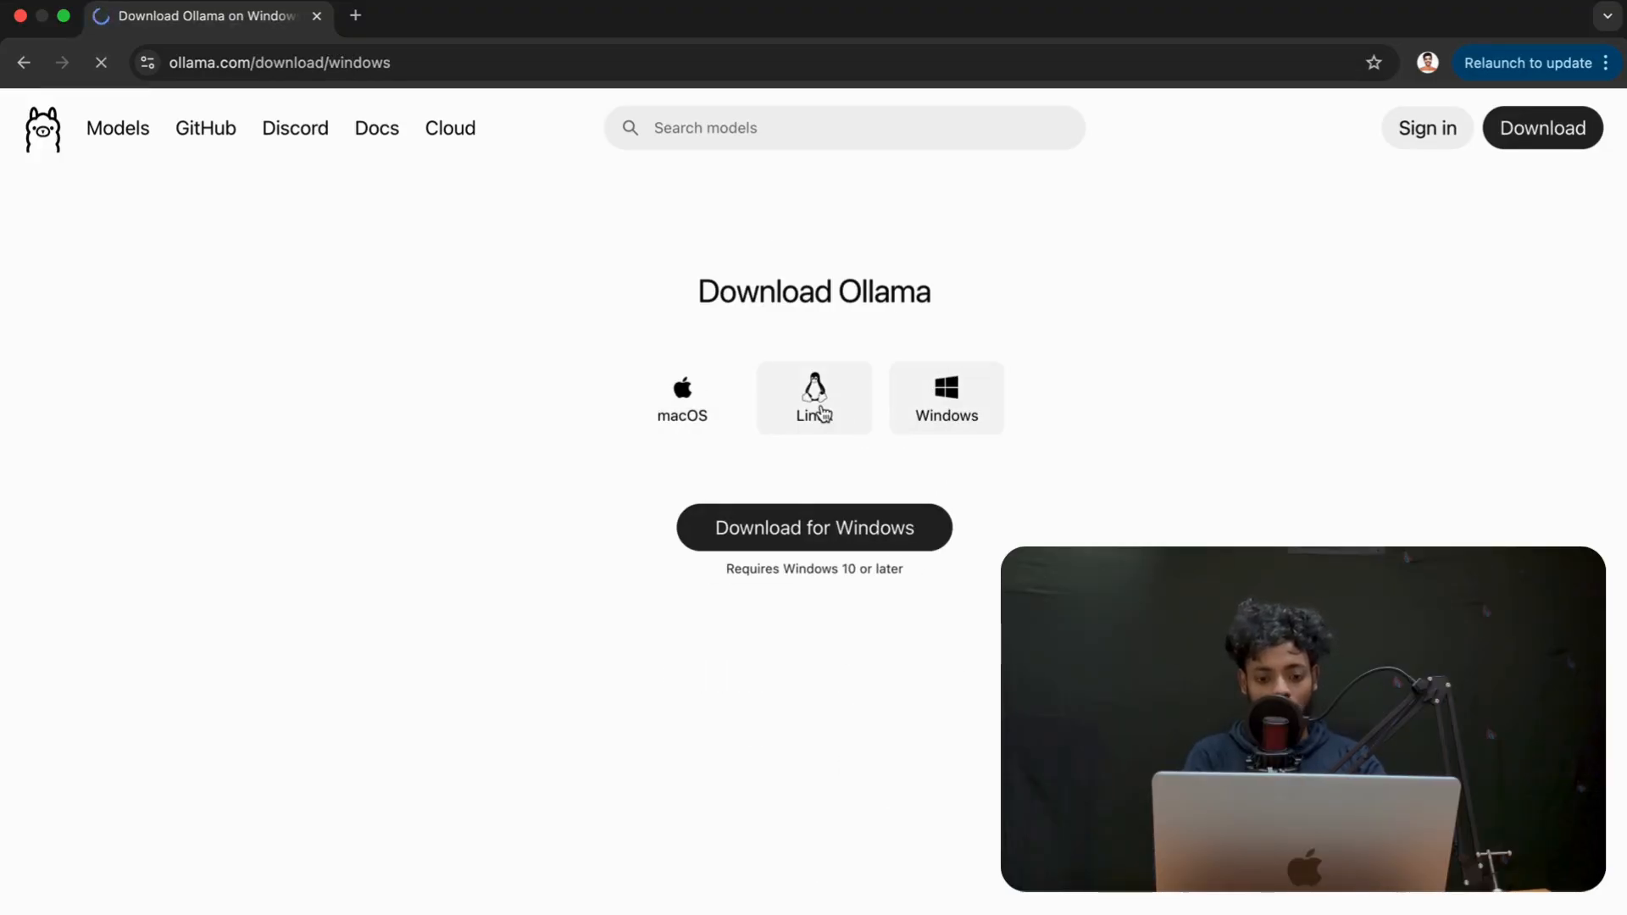
left_click(117, 128)
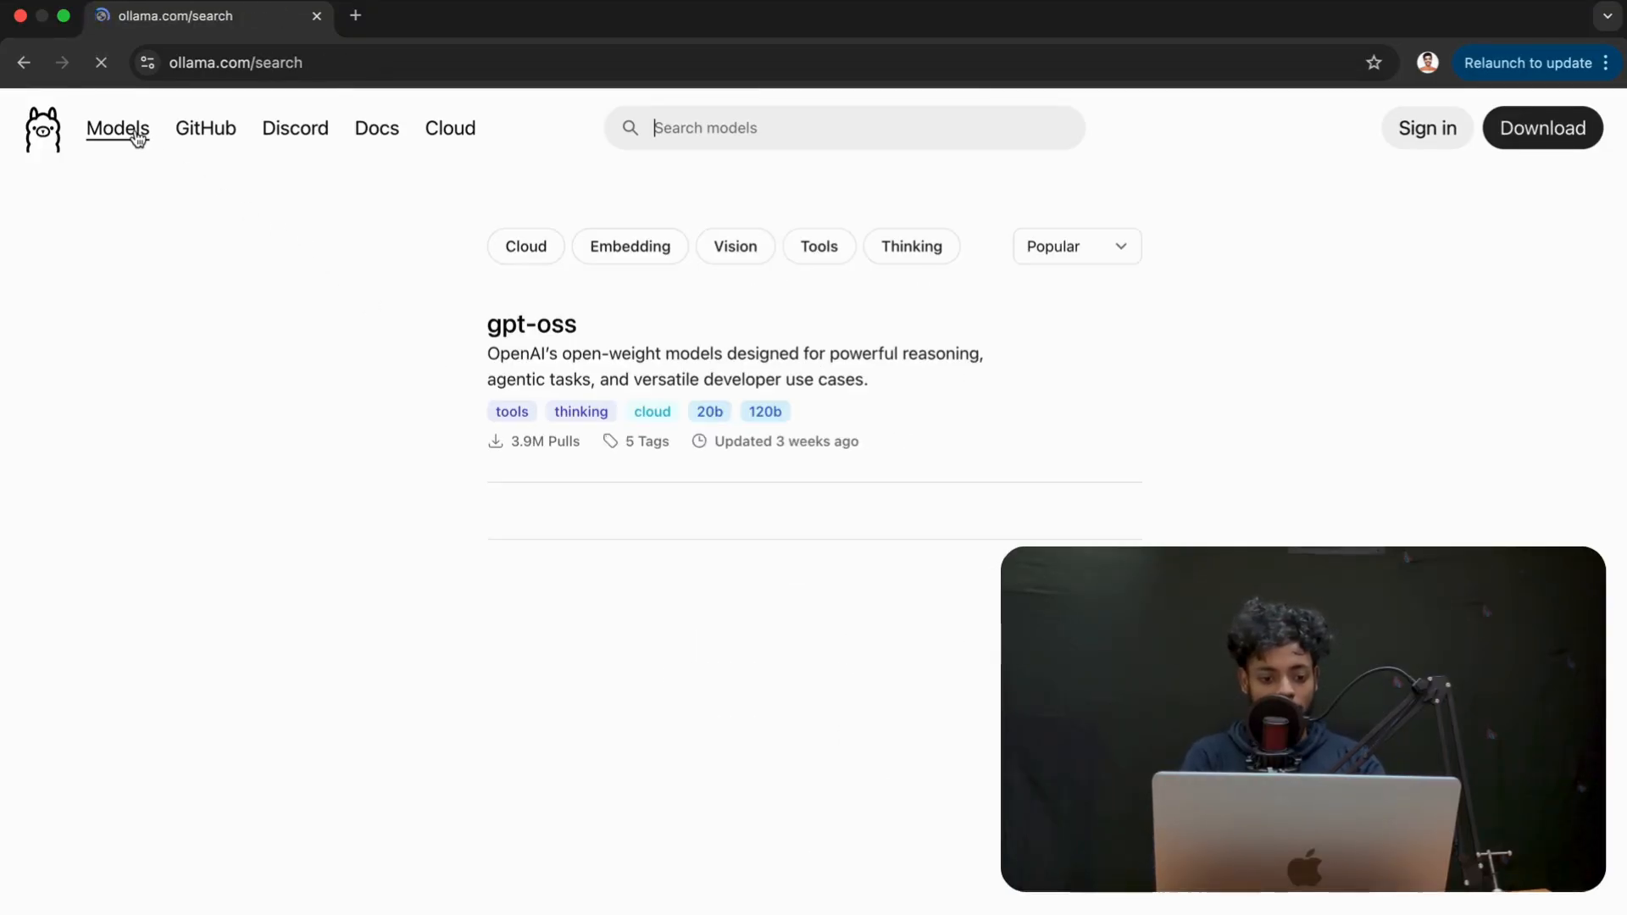
scroll("down", 3)
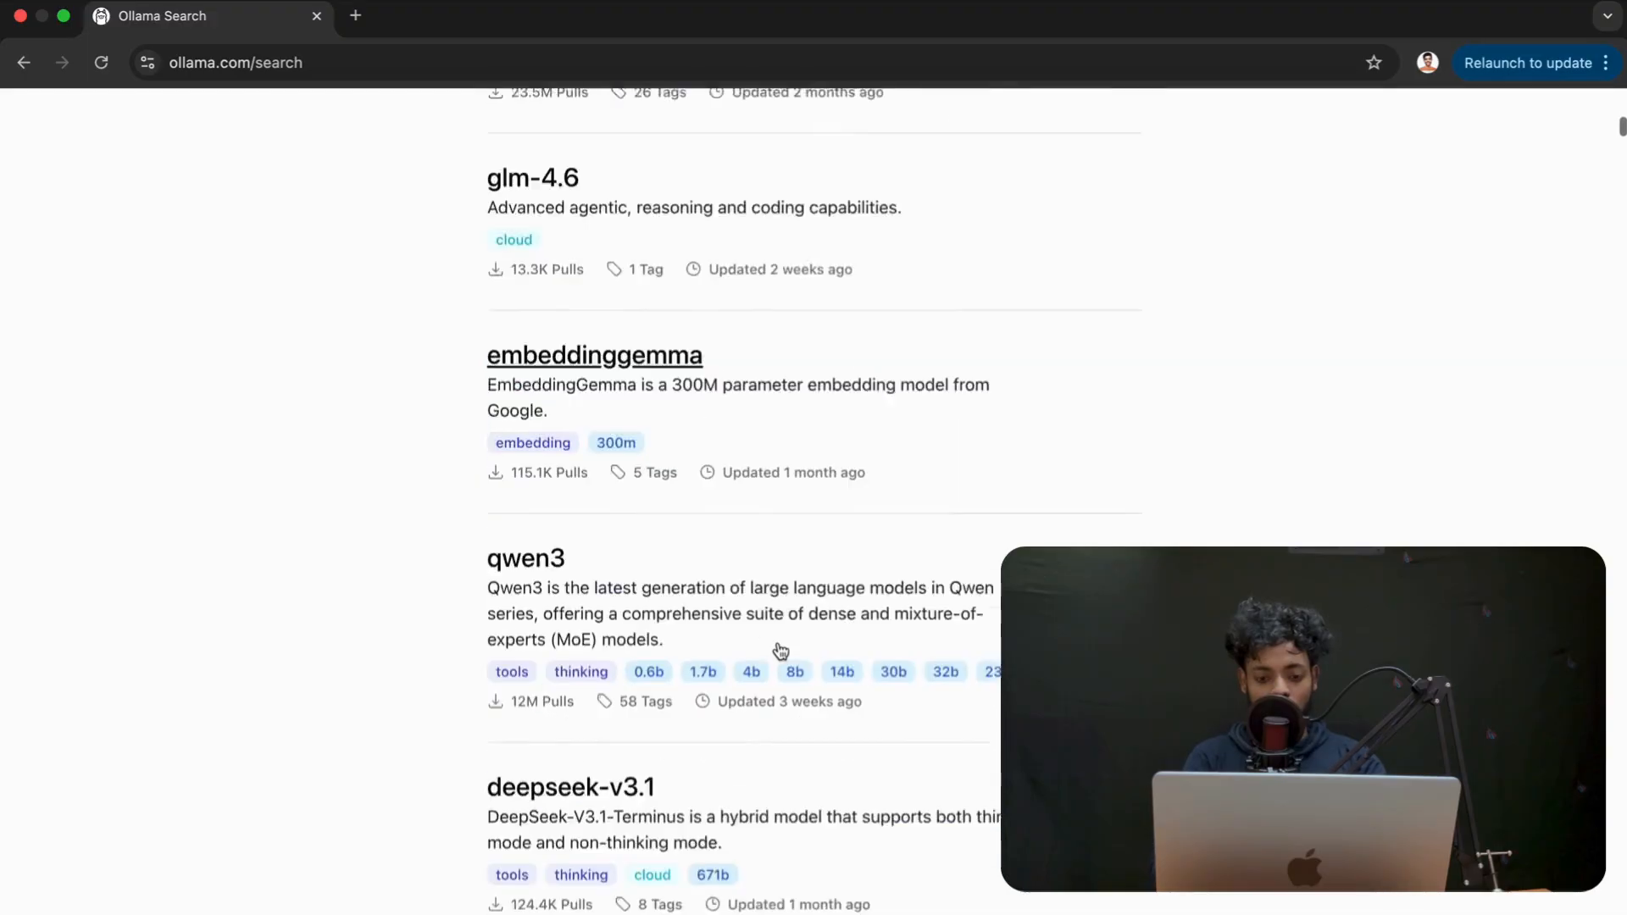
type("llama")
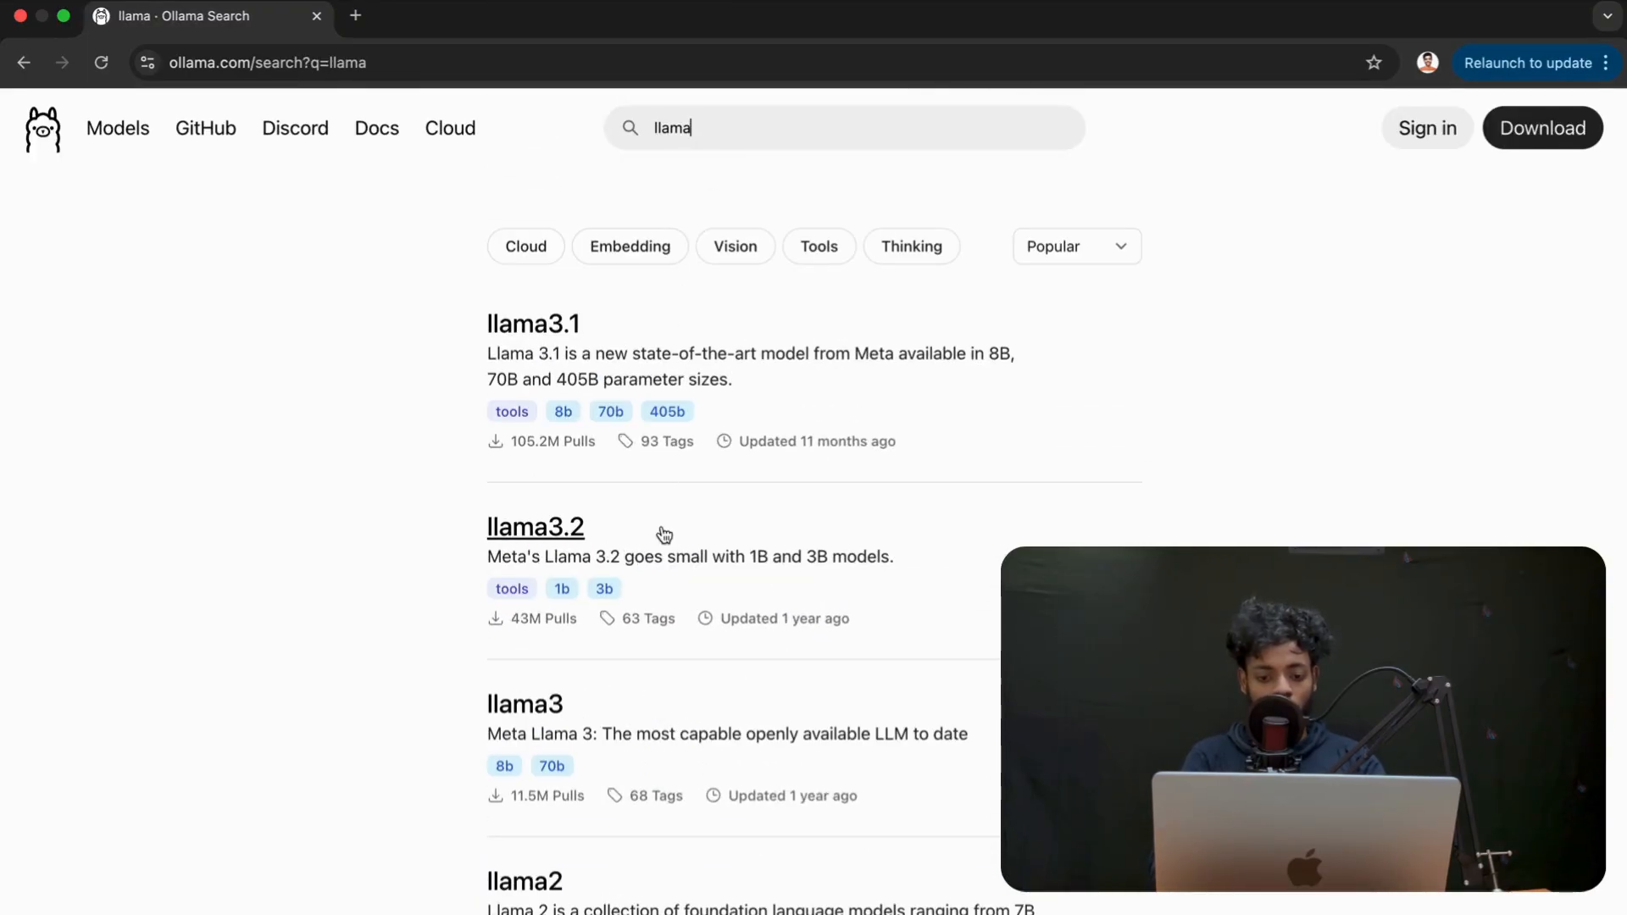
left_click(524, 881)
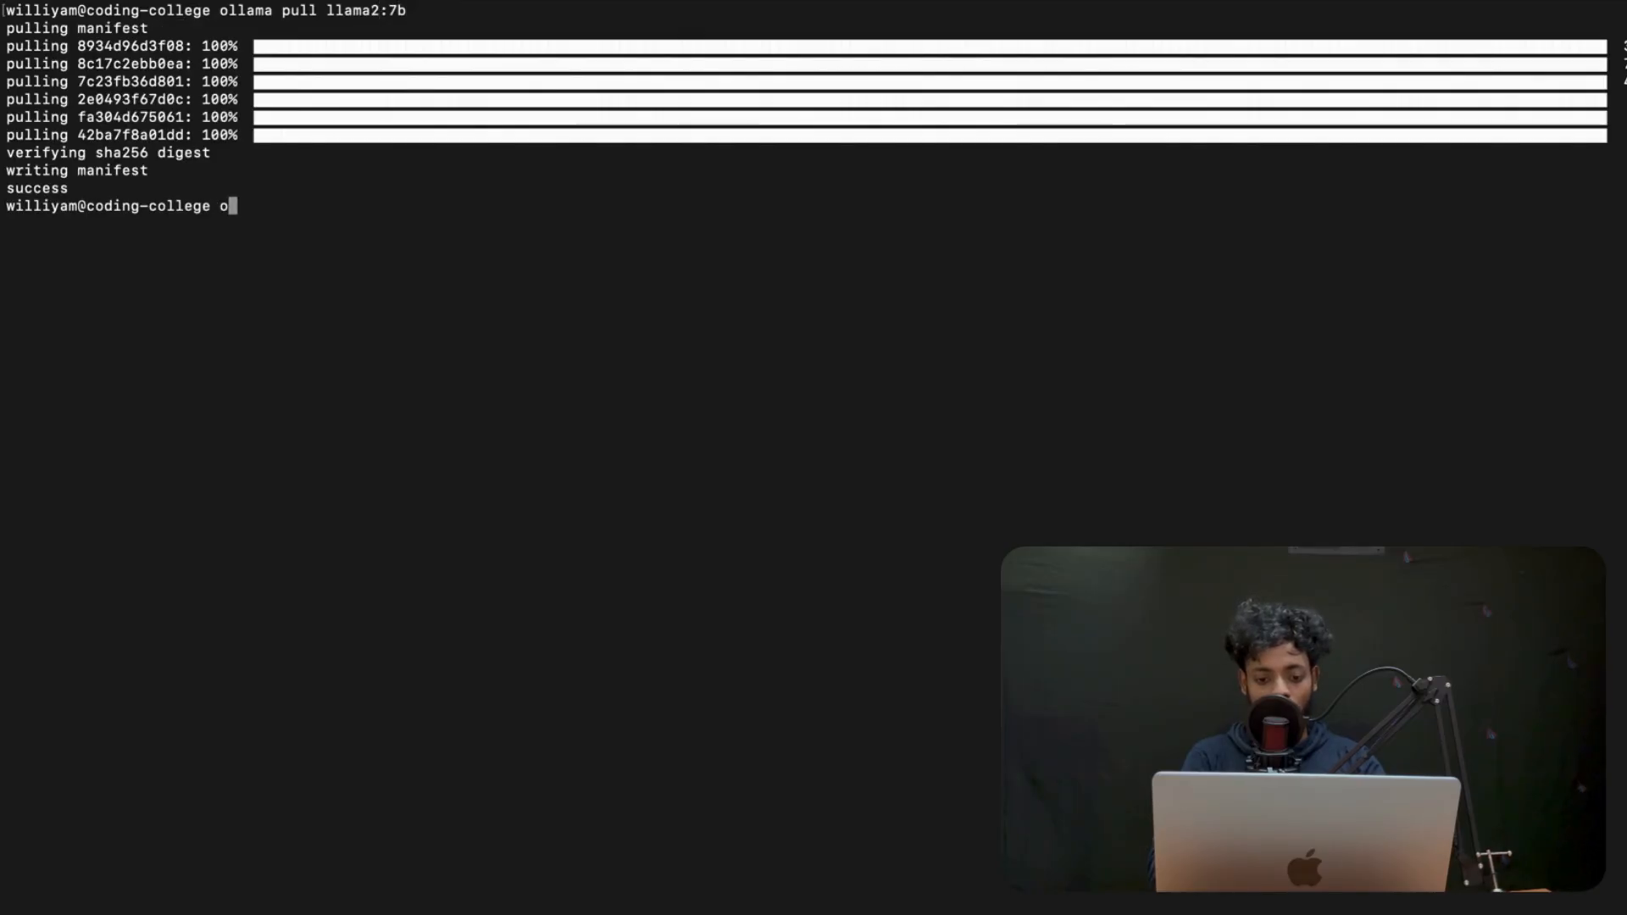
Step: Run llama2:7b, ask for Python code reversing a linked list, and start 'ollama serve'
type("llama run llama2")
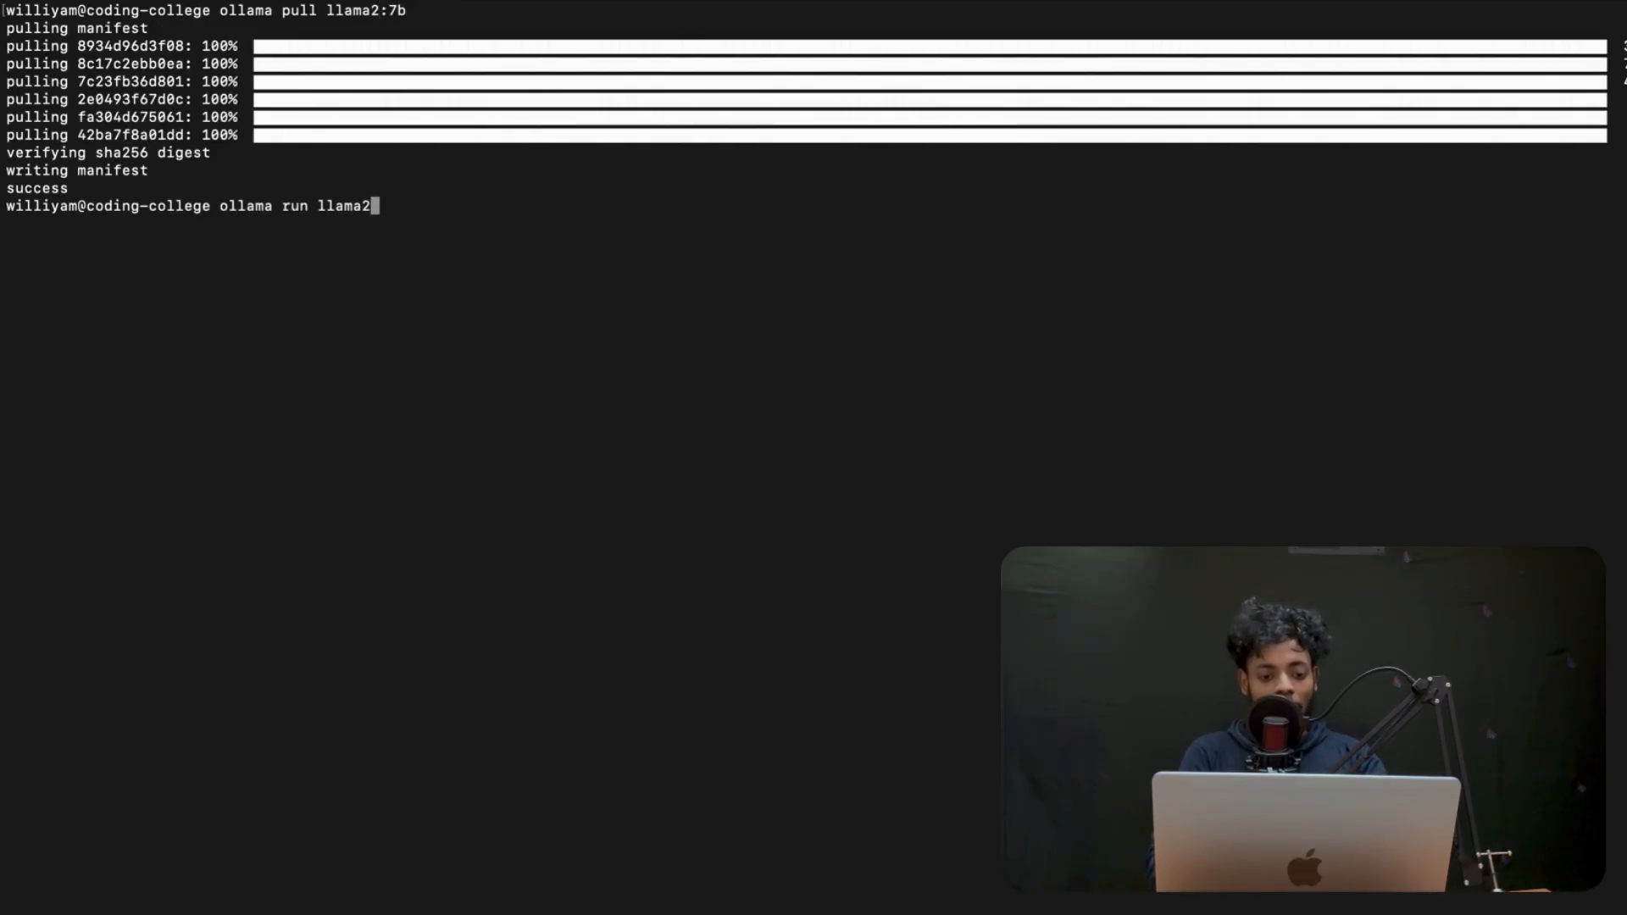
key("Return")
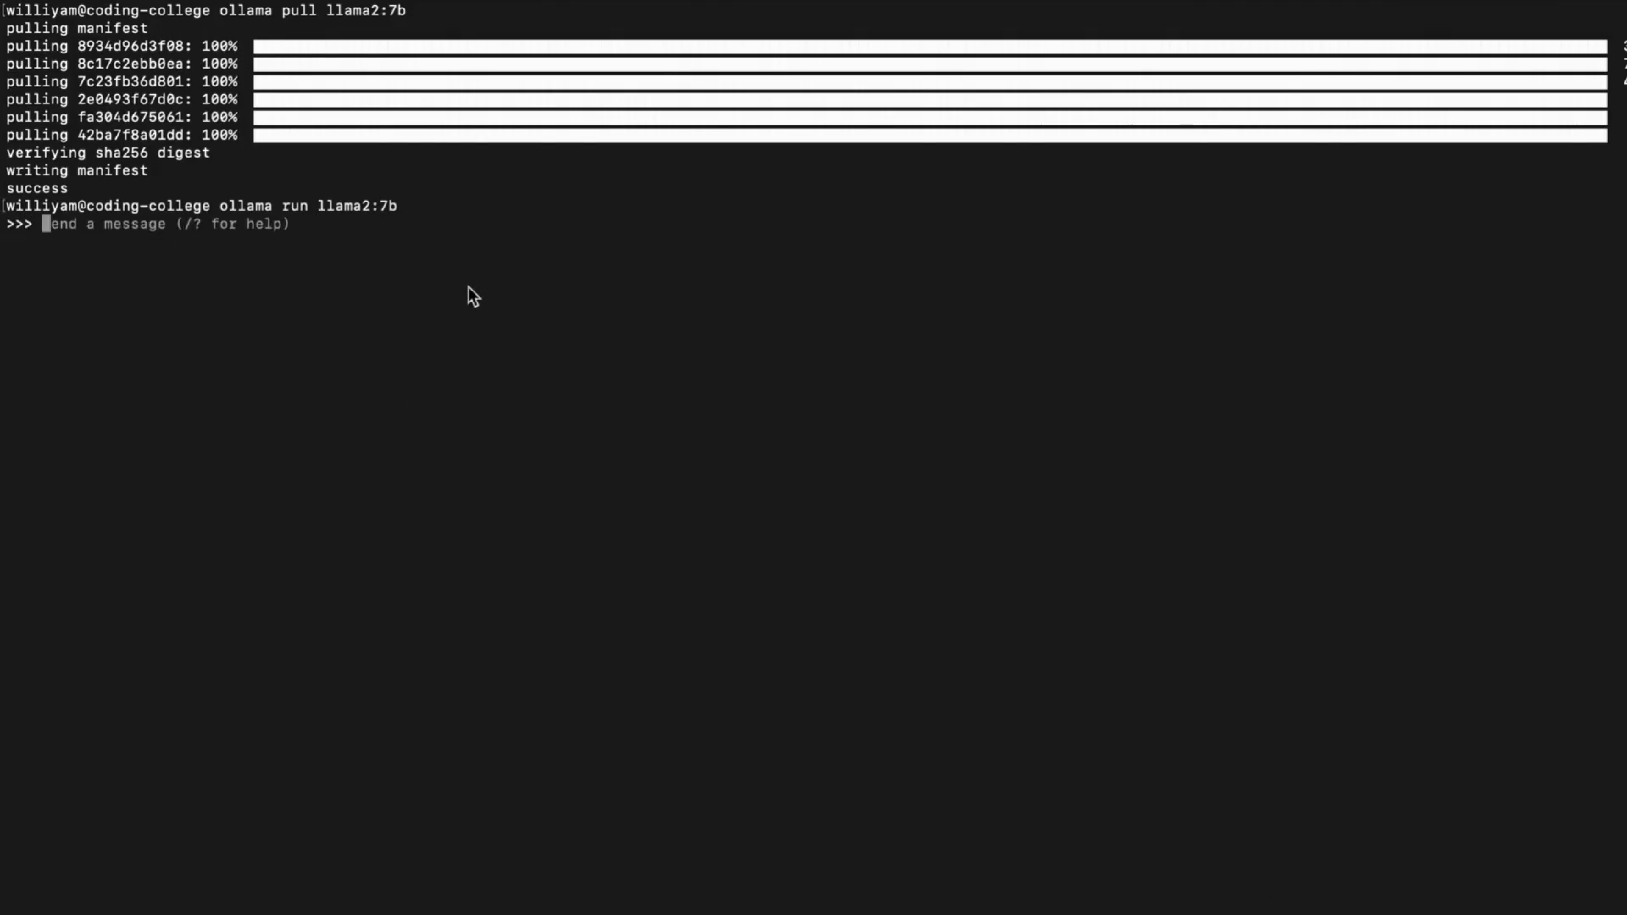
type("Write Python code to reverse a linked list")
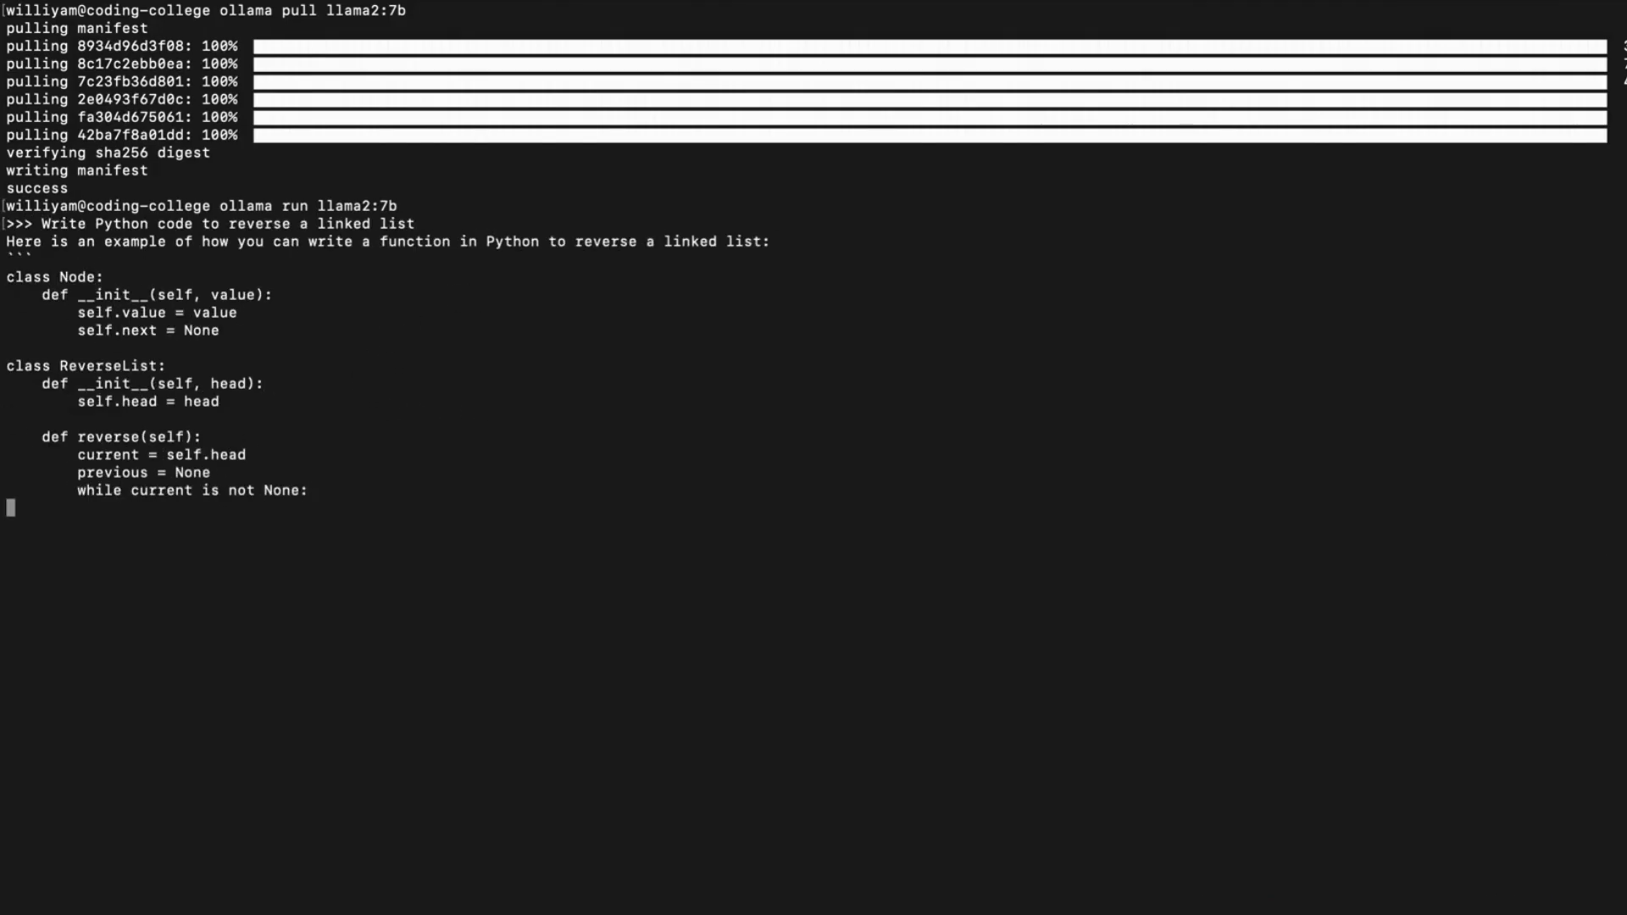
type("ollama serve")
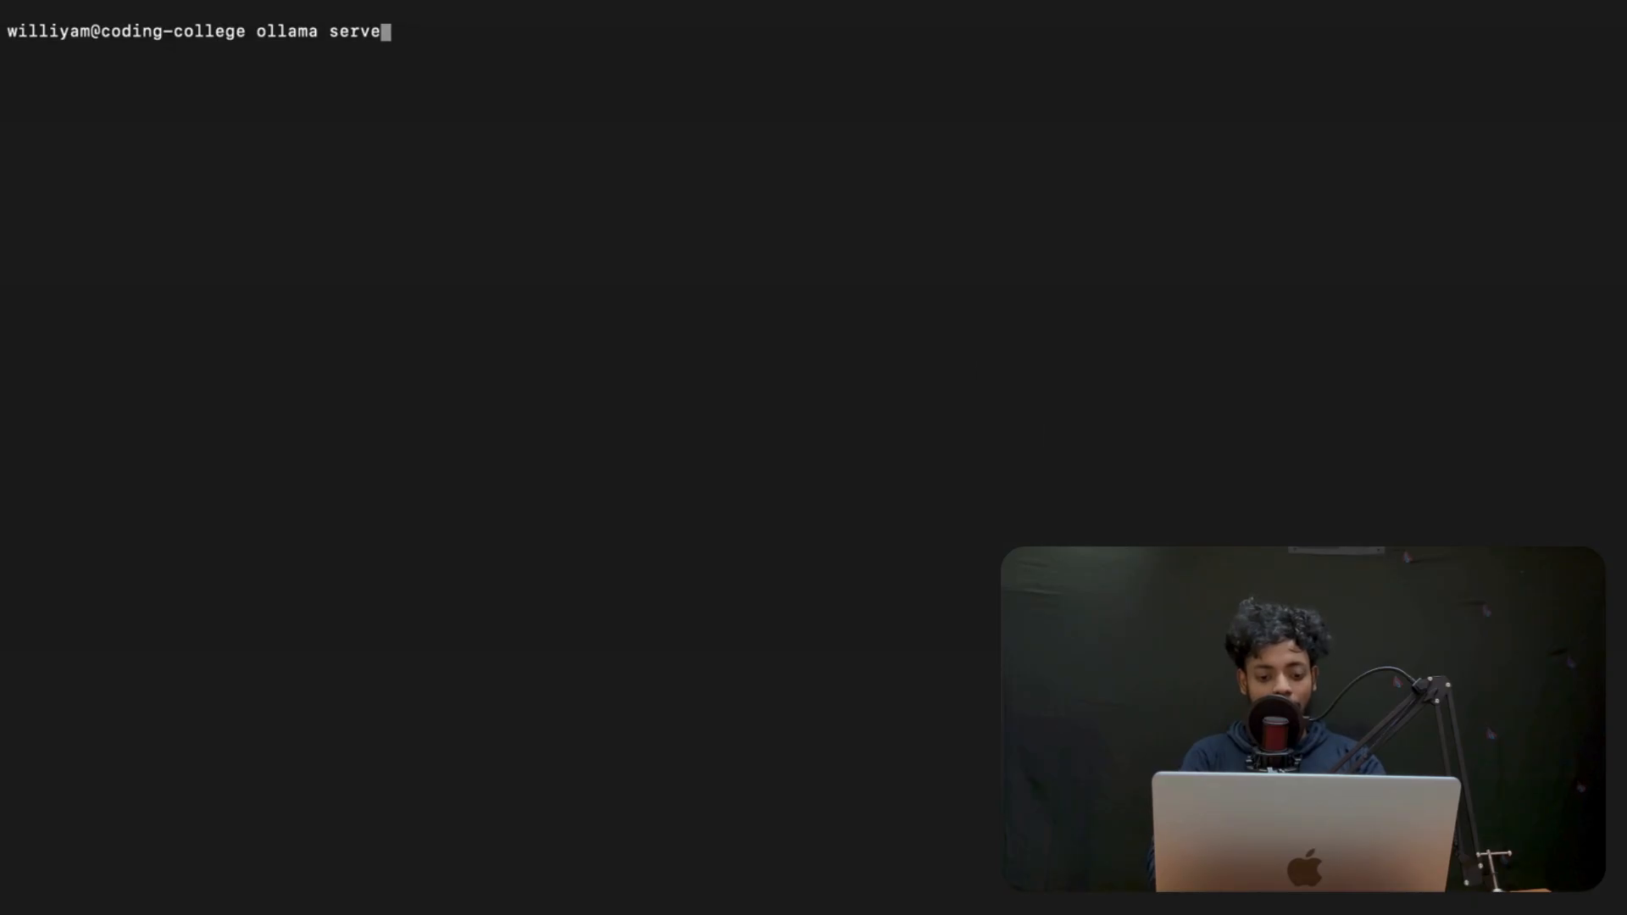
key("Return")
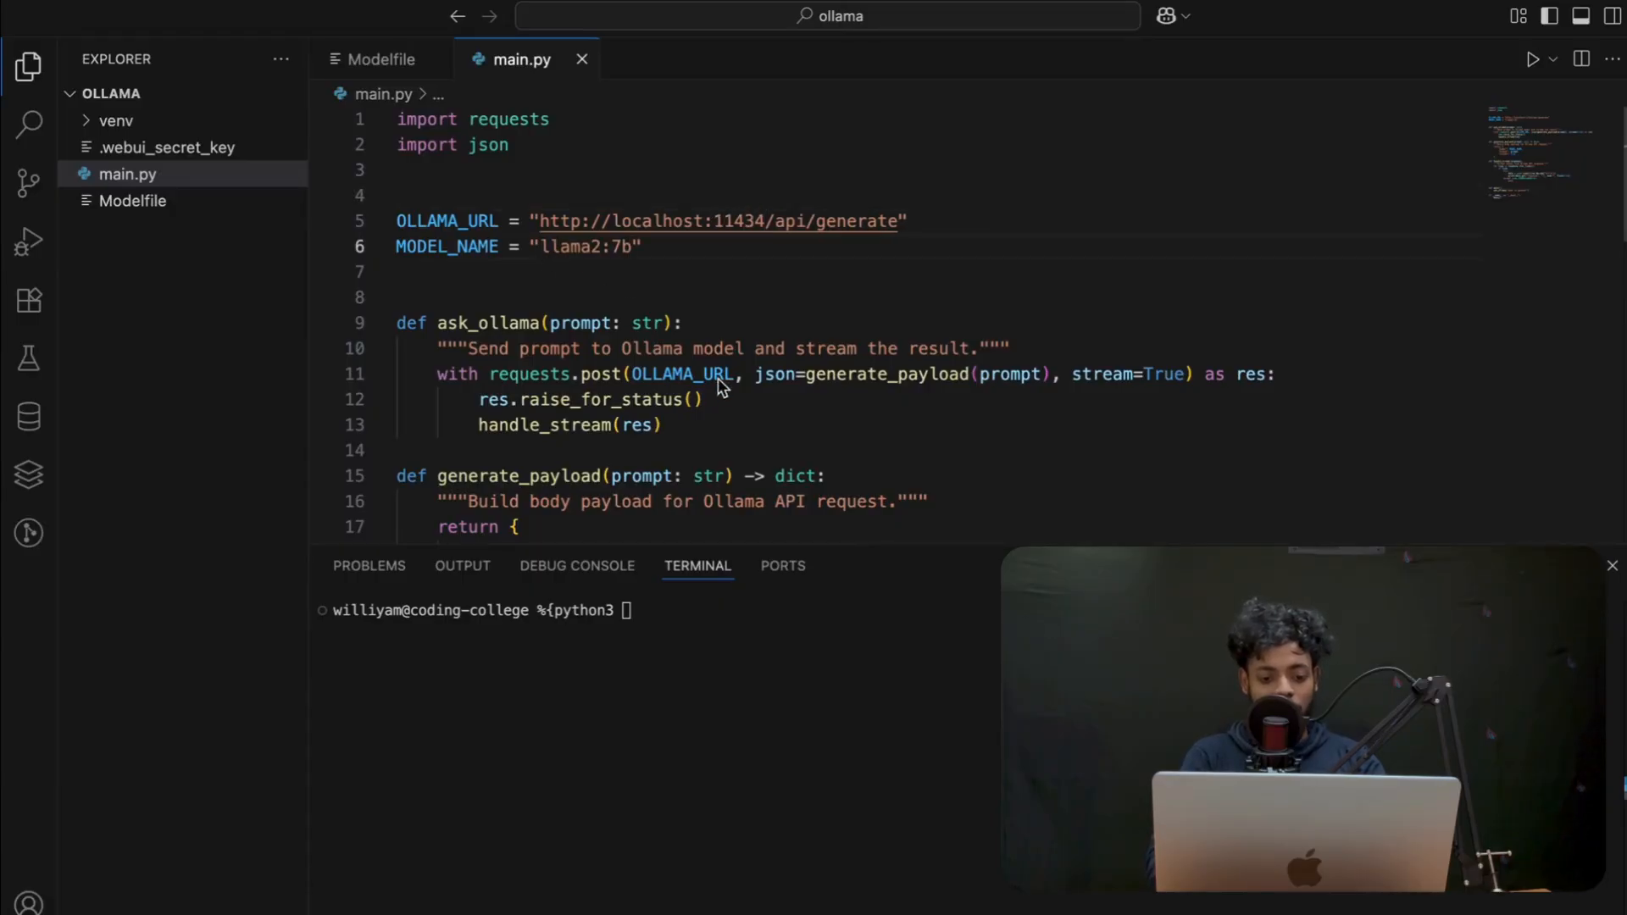
scroll("down", 3)
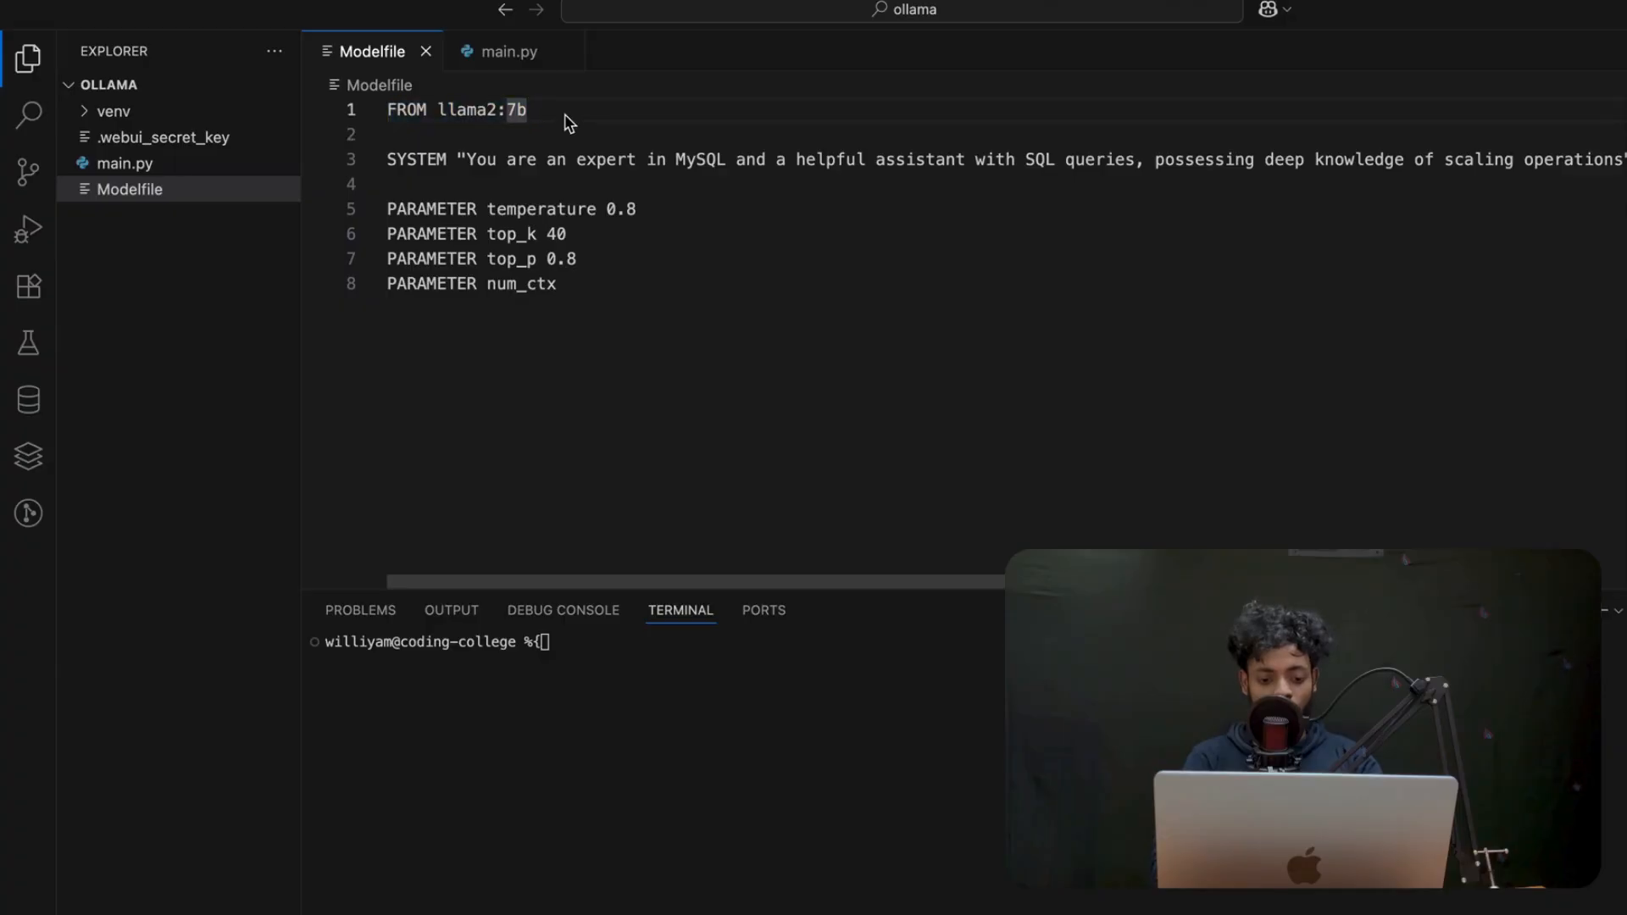
mouse_move(567, 148)
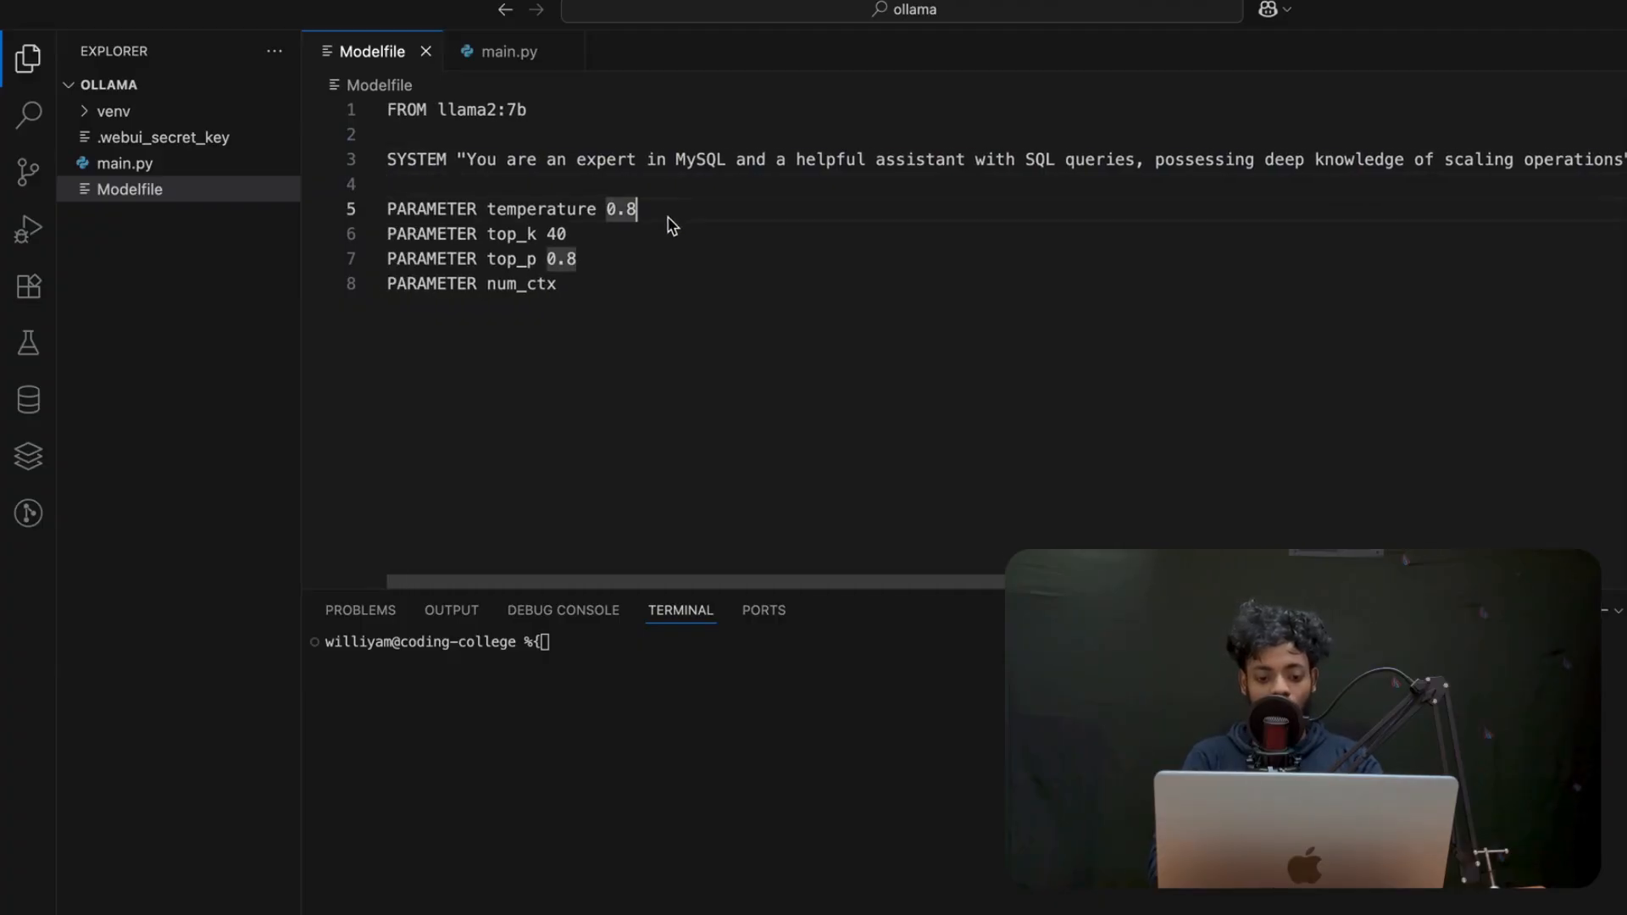
Step: Set Modelfile parameters: temperature 0.1, top_k 20, top_p 0.7, num_ctx 4096
type("0.1")
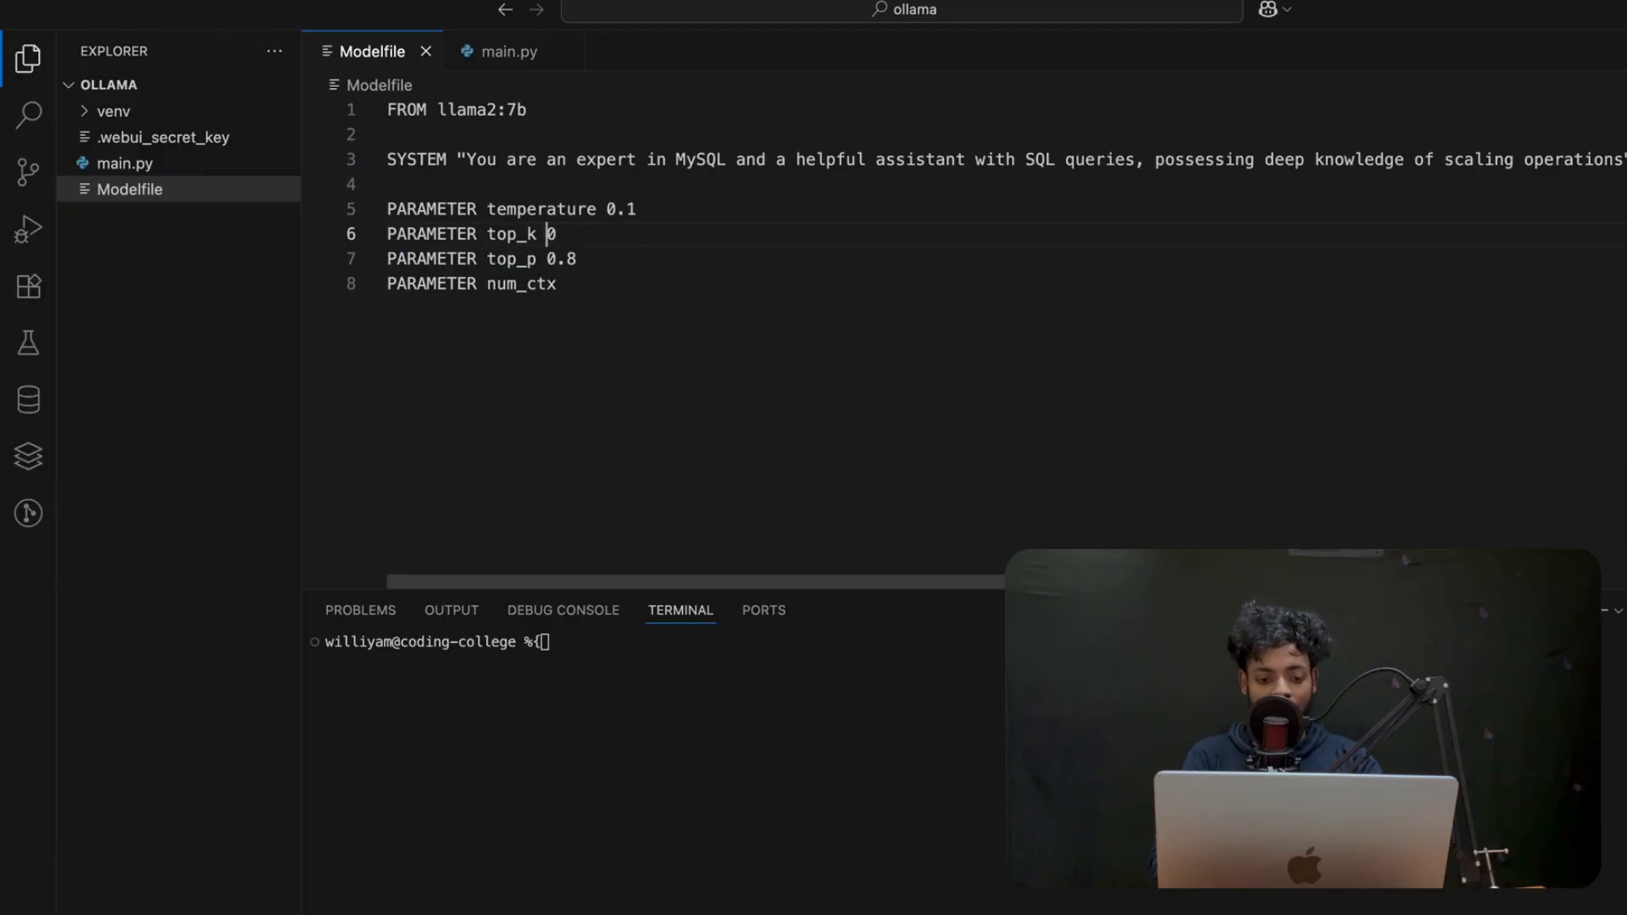
type("20")
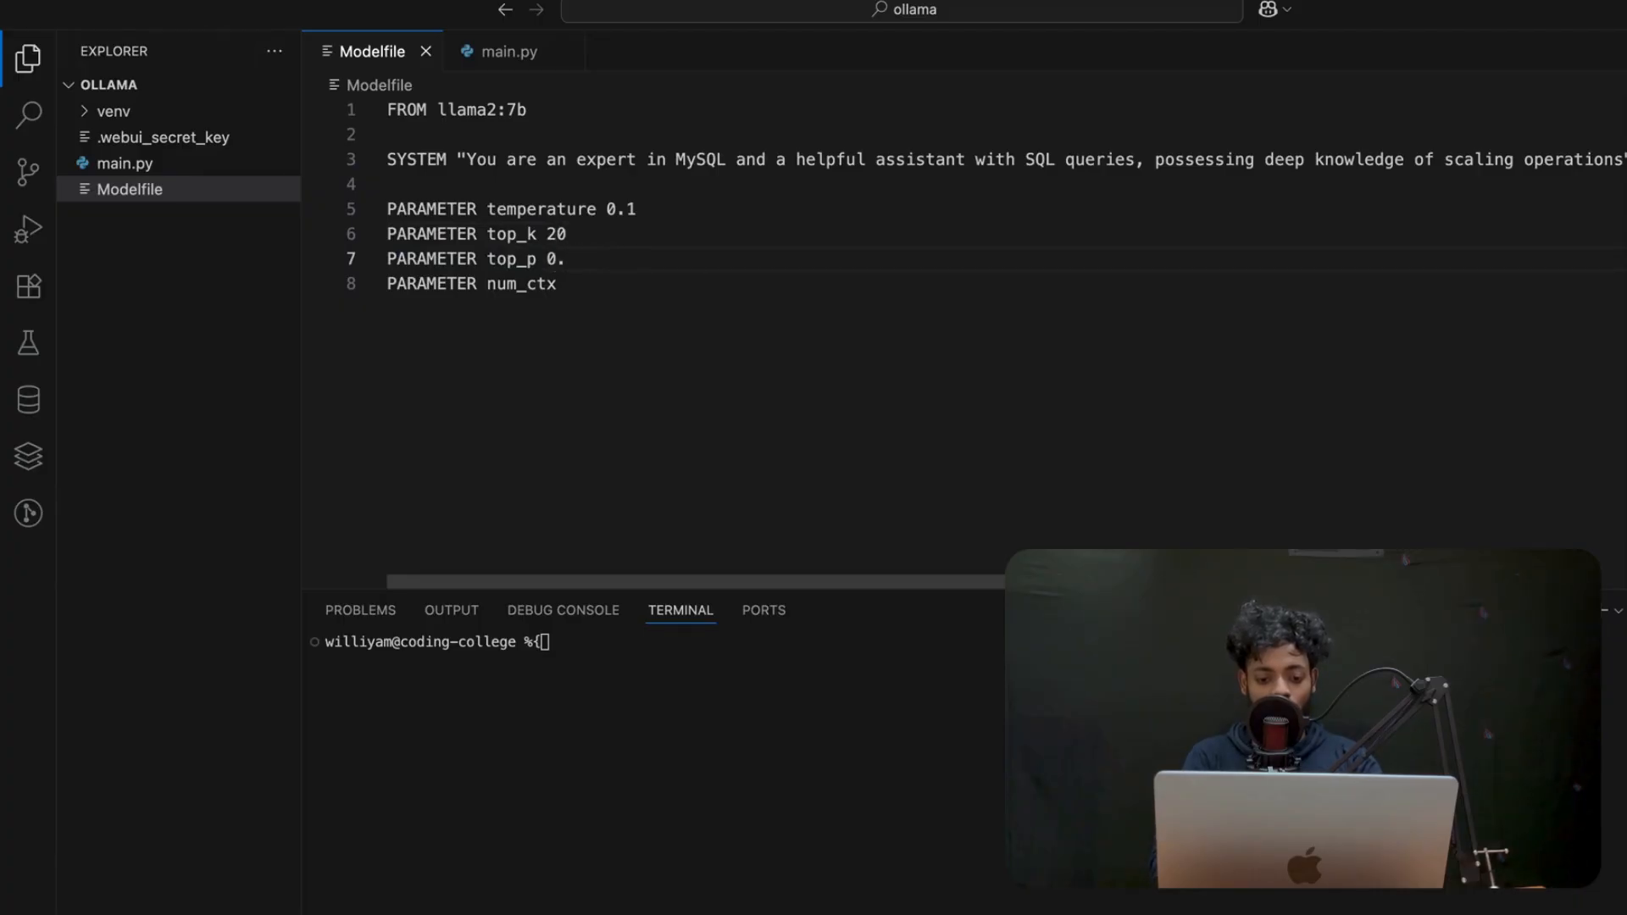
type("7")
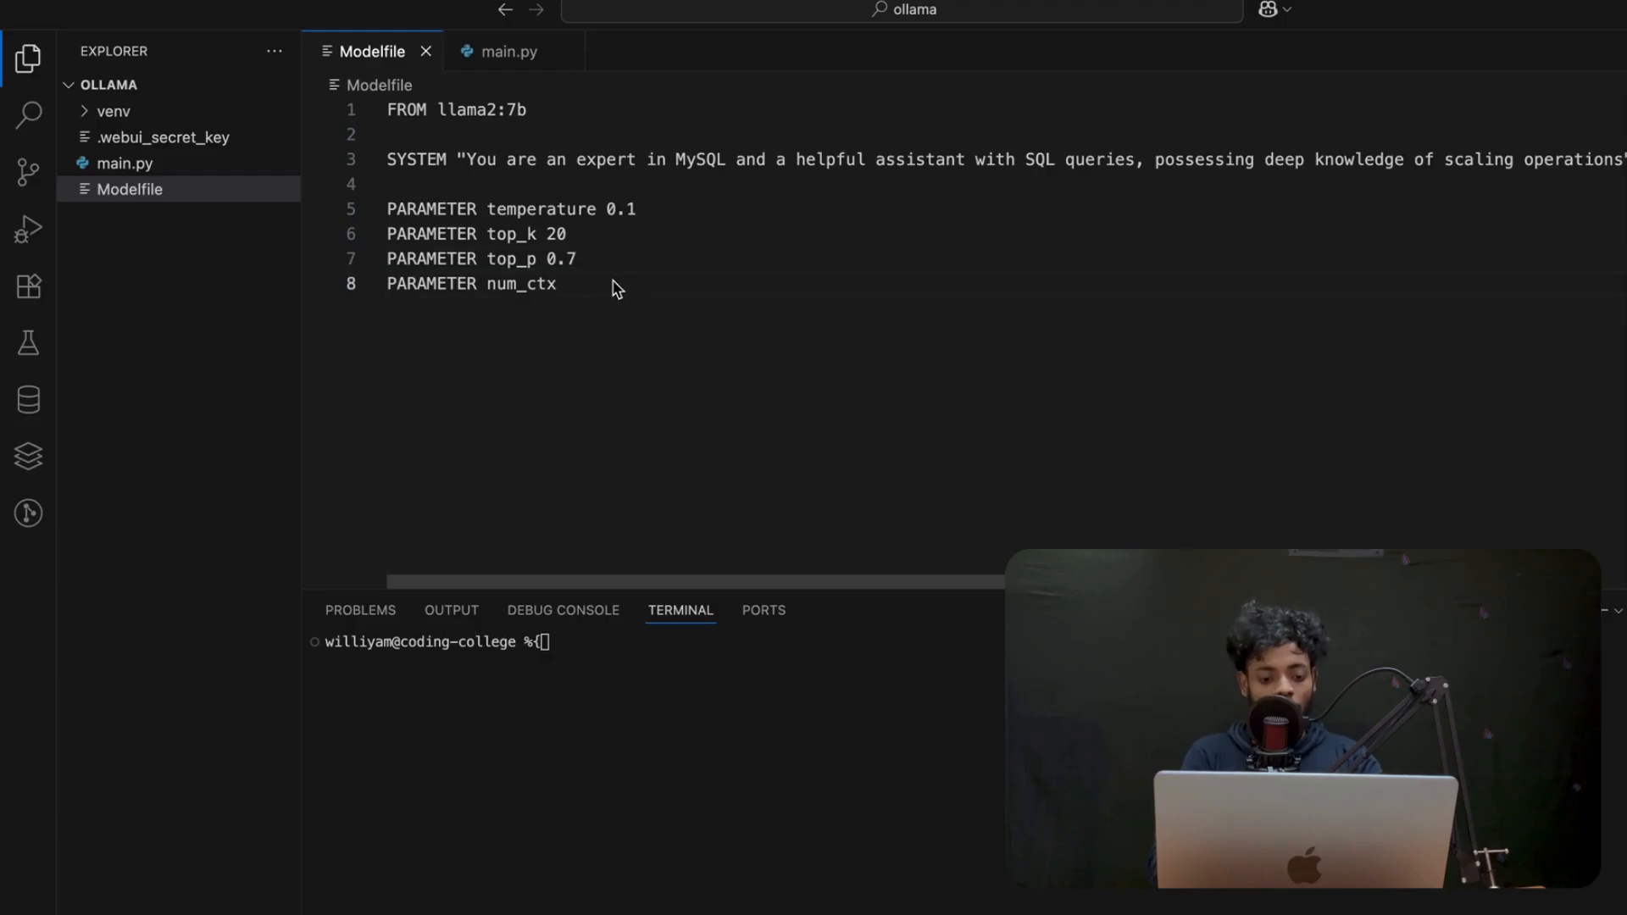
type("40")
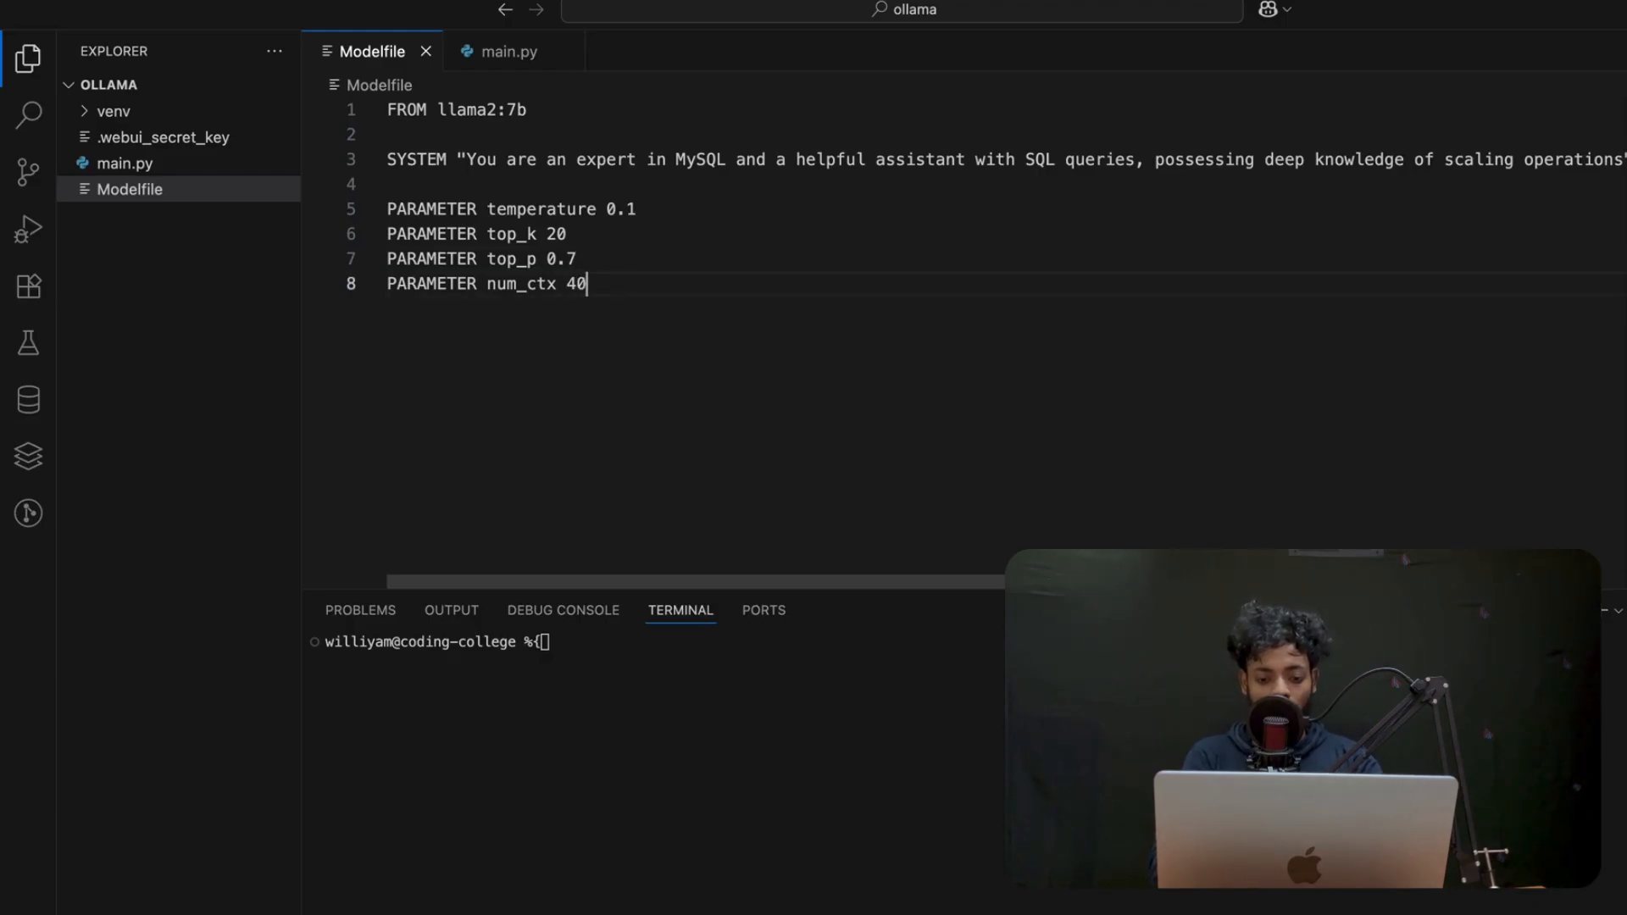
type("96")
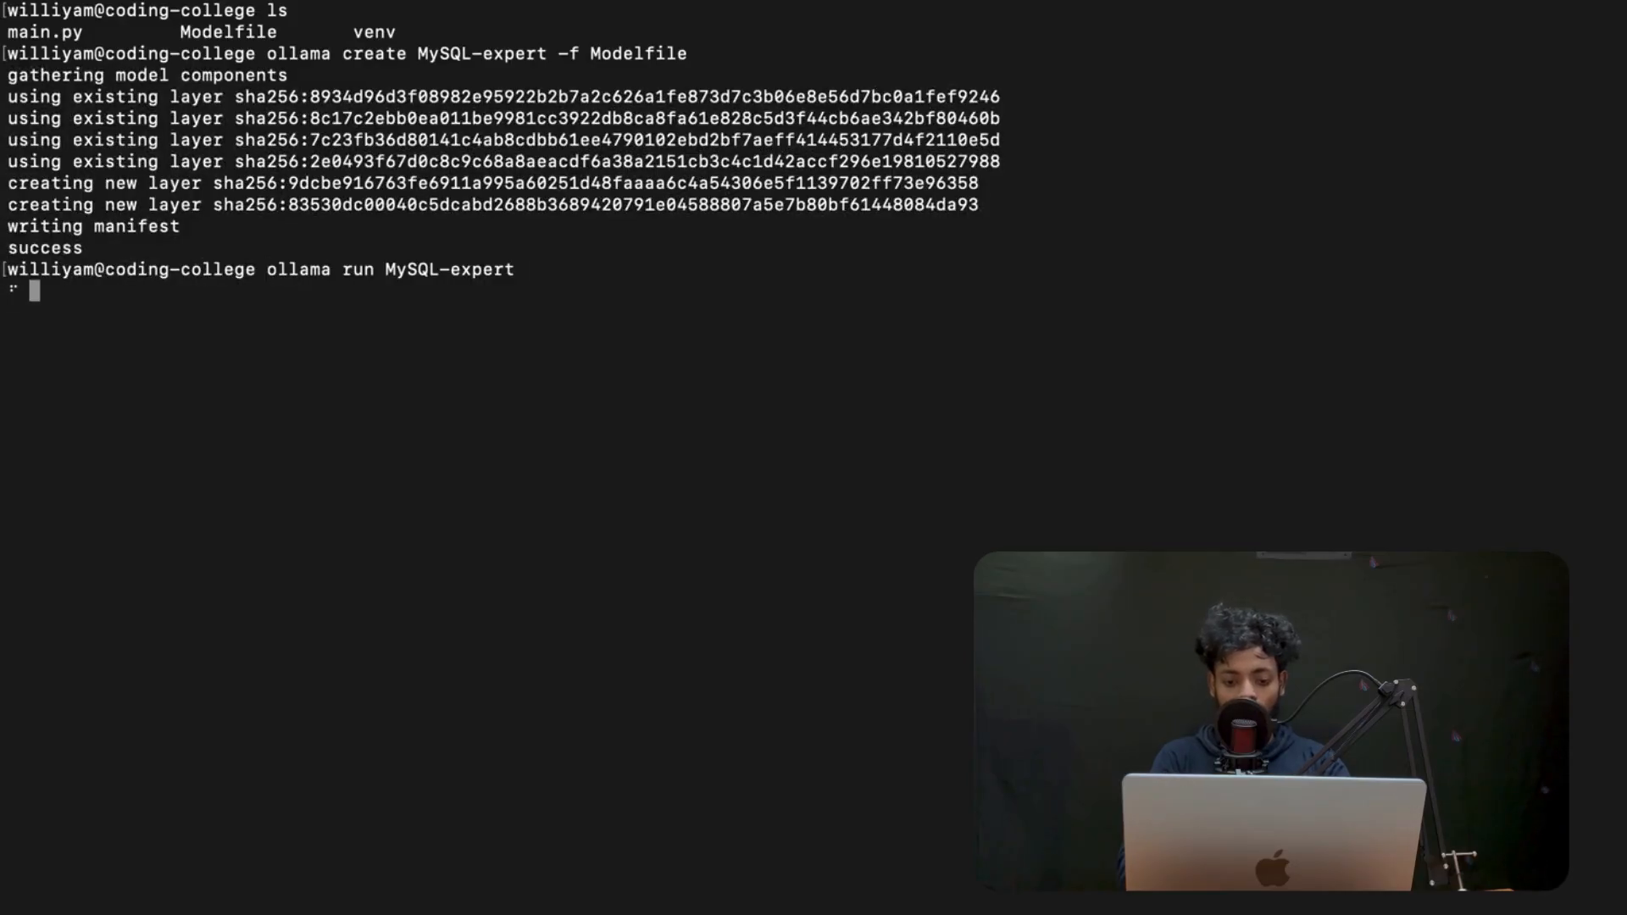
Step: Ask the MySQL-expert model to define normalization
type("define norm")
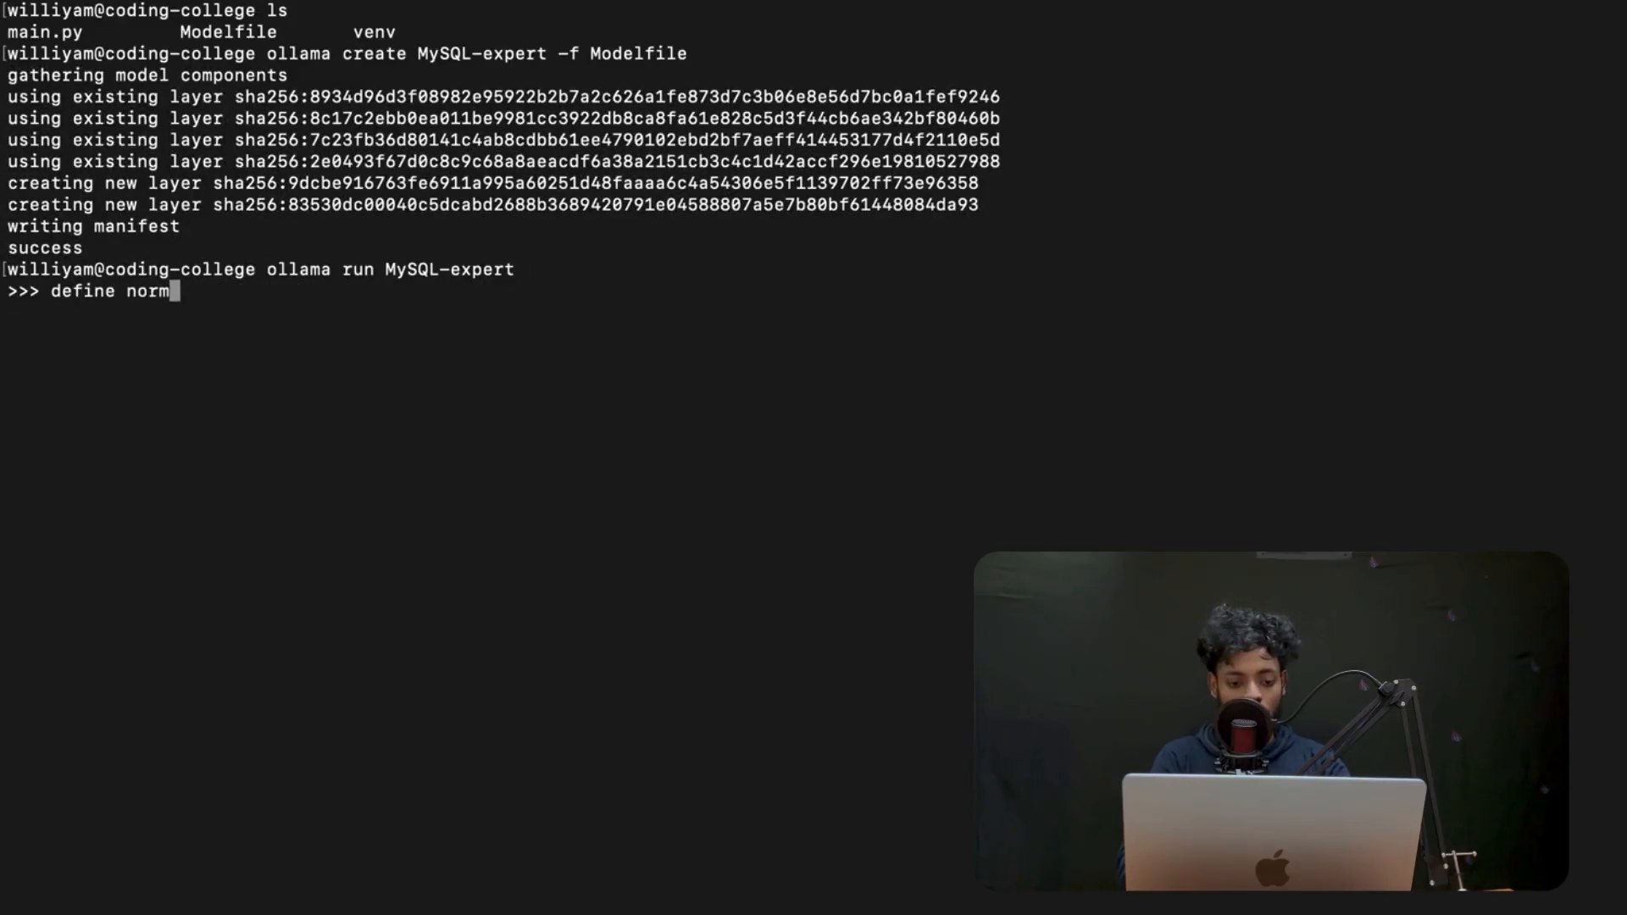
key("Return")
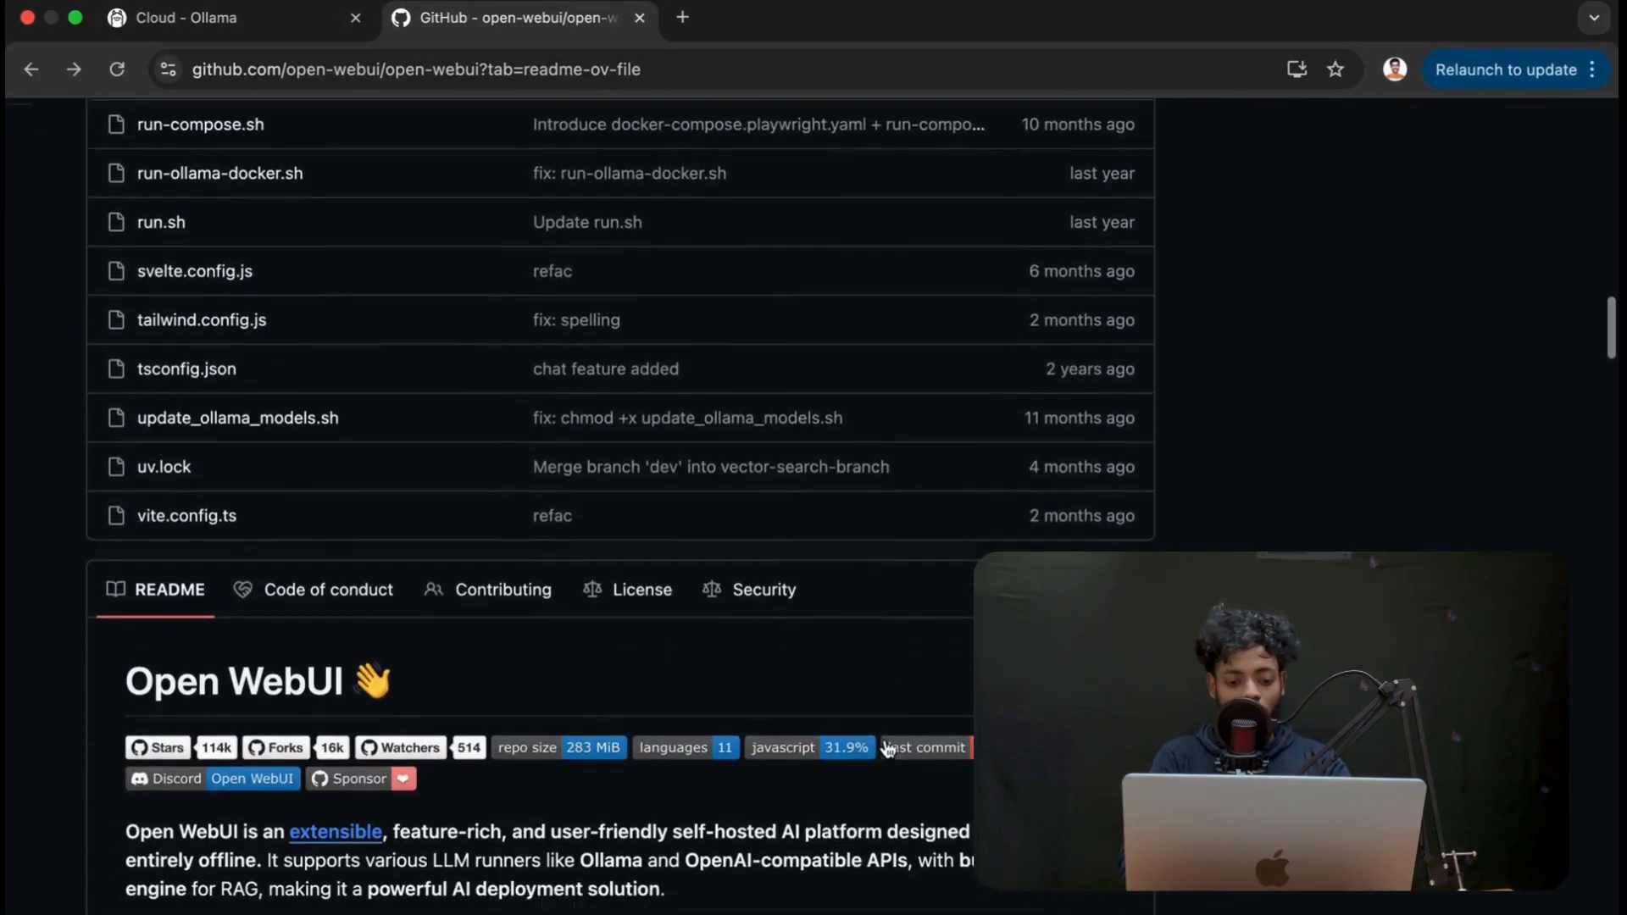
Step: Scroll the open-webui README to 'Installation via Python pip' and launch 'open-webui serve'
scroll("down", 3)
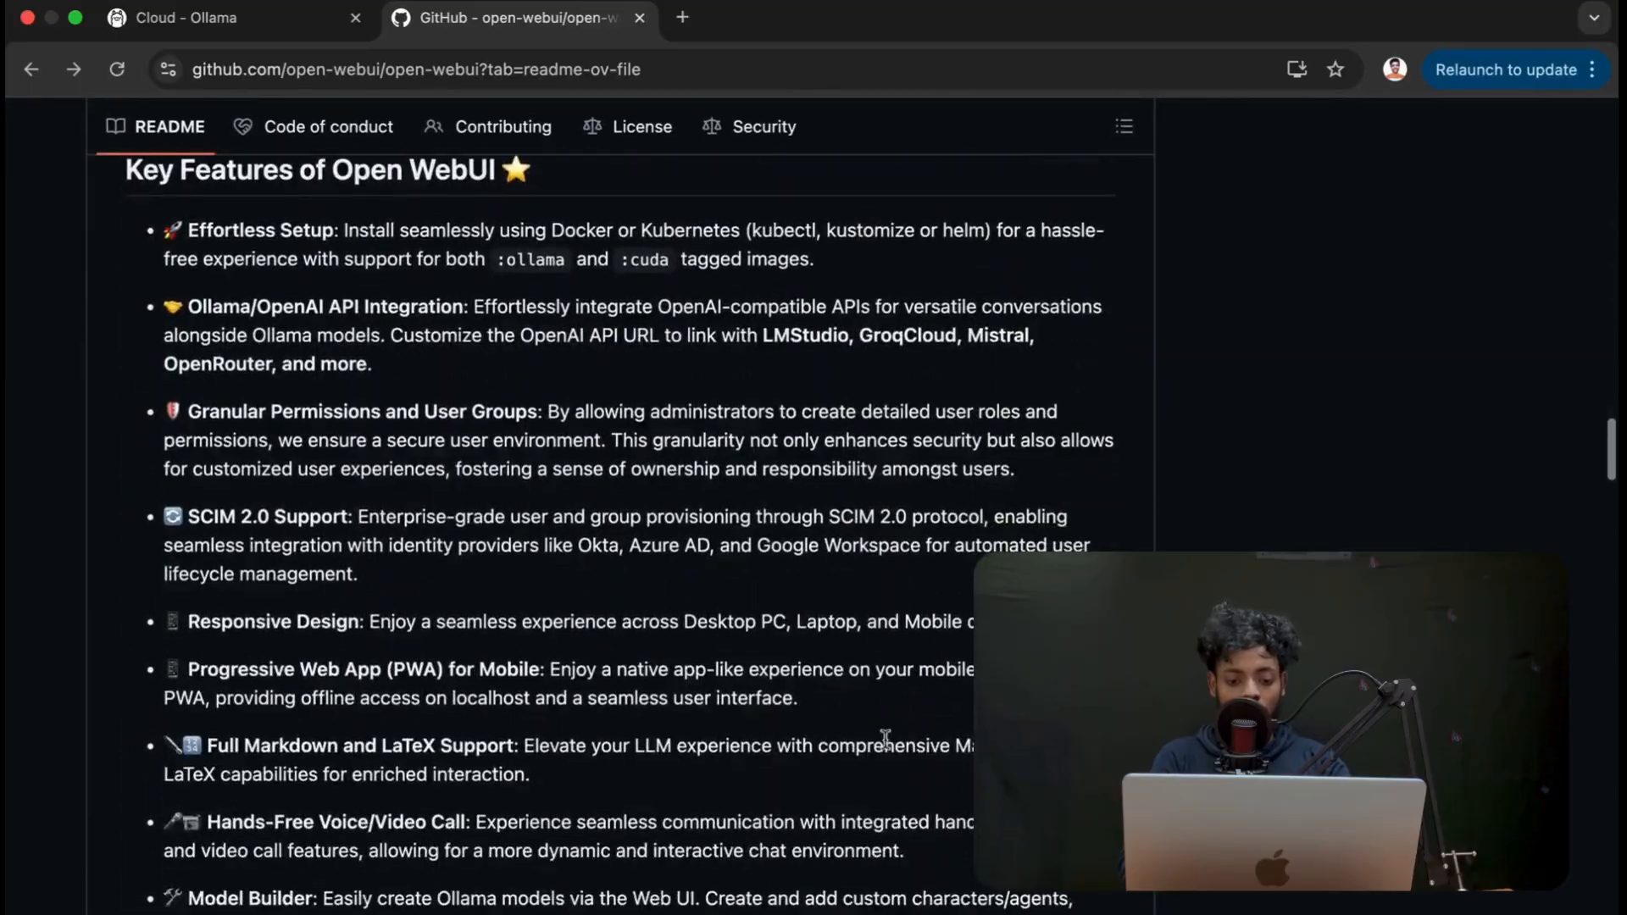
scroll("down", 3)
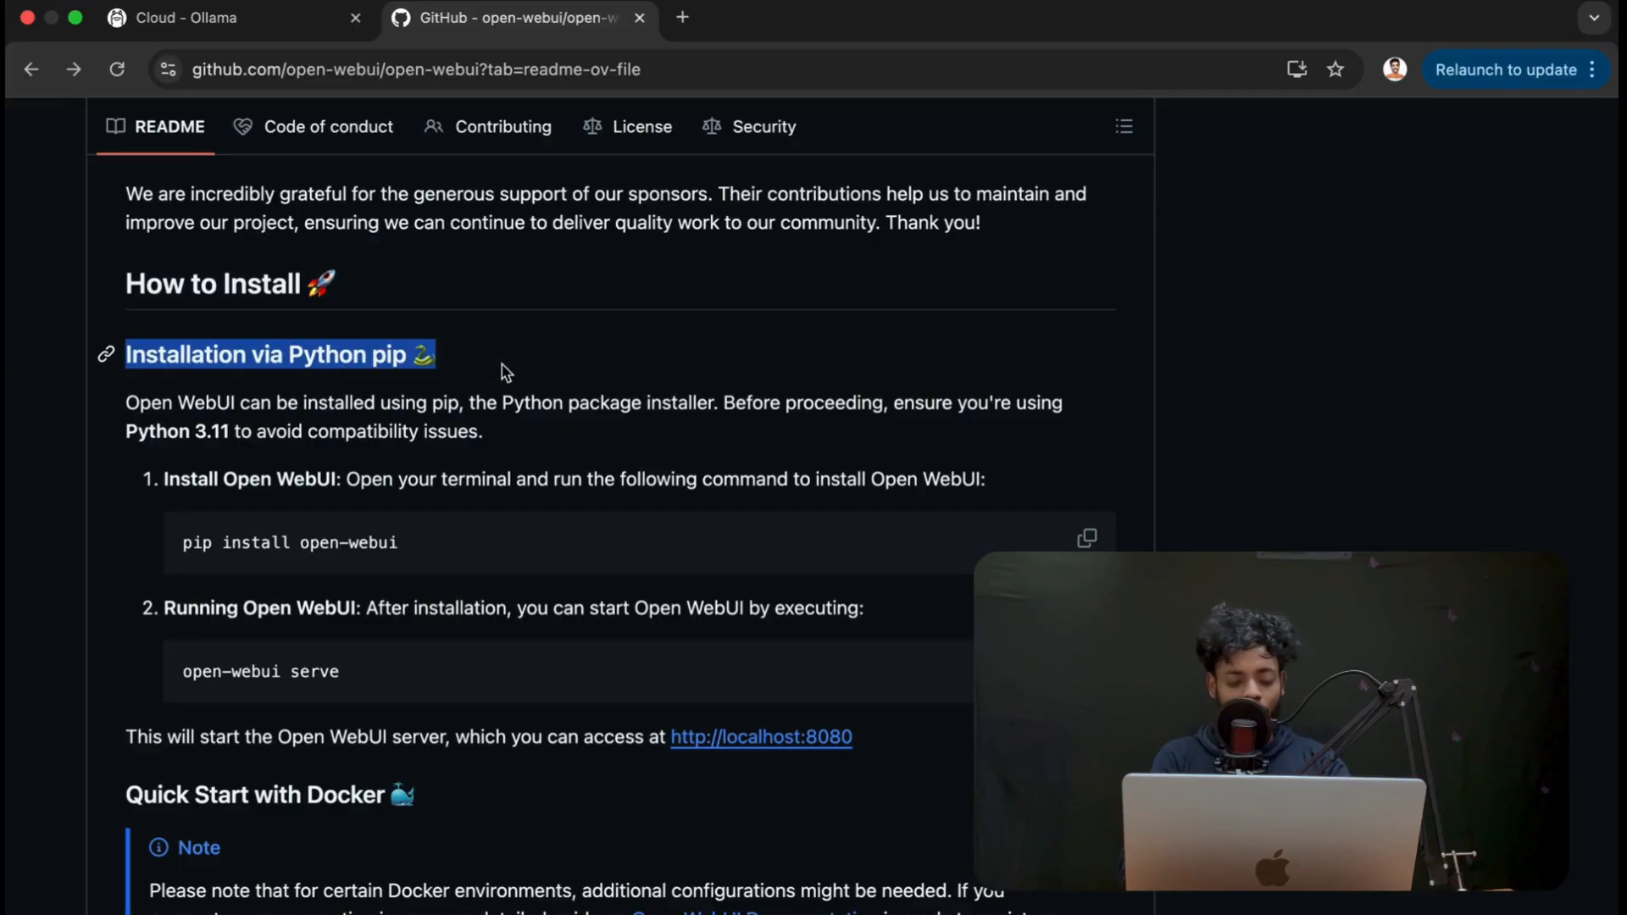
scroll("down", 3)
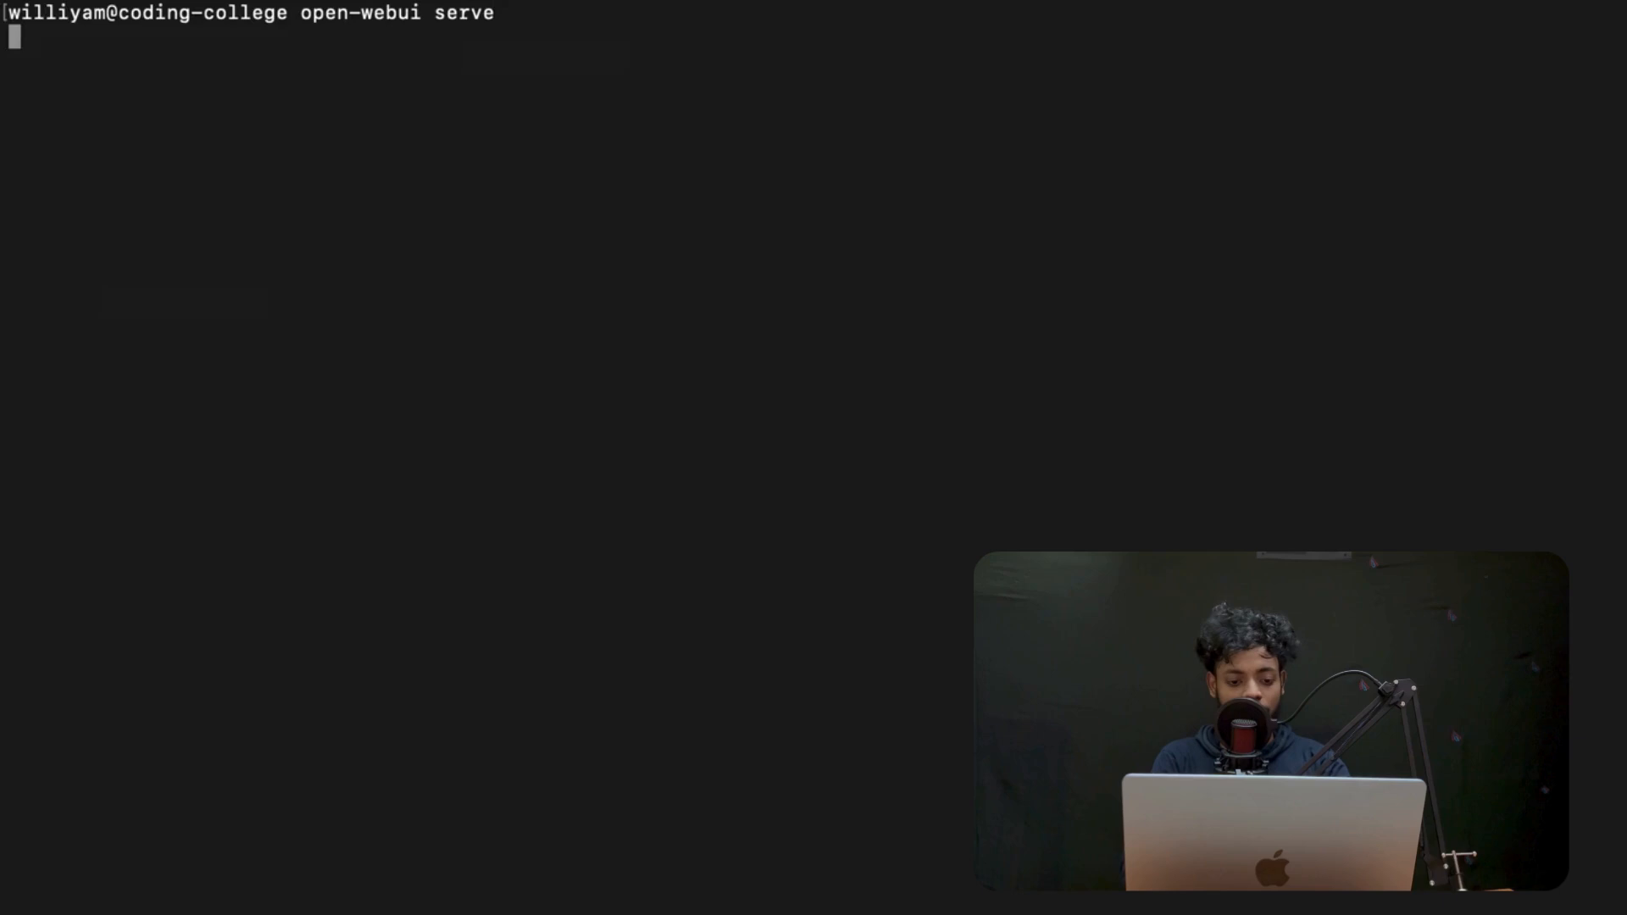
key("Return")
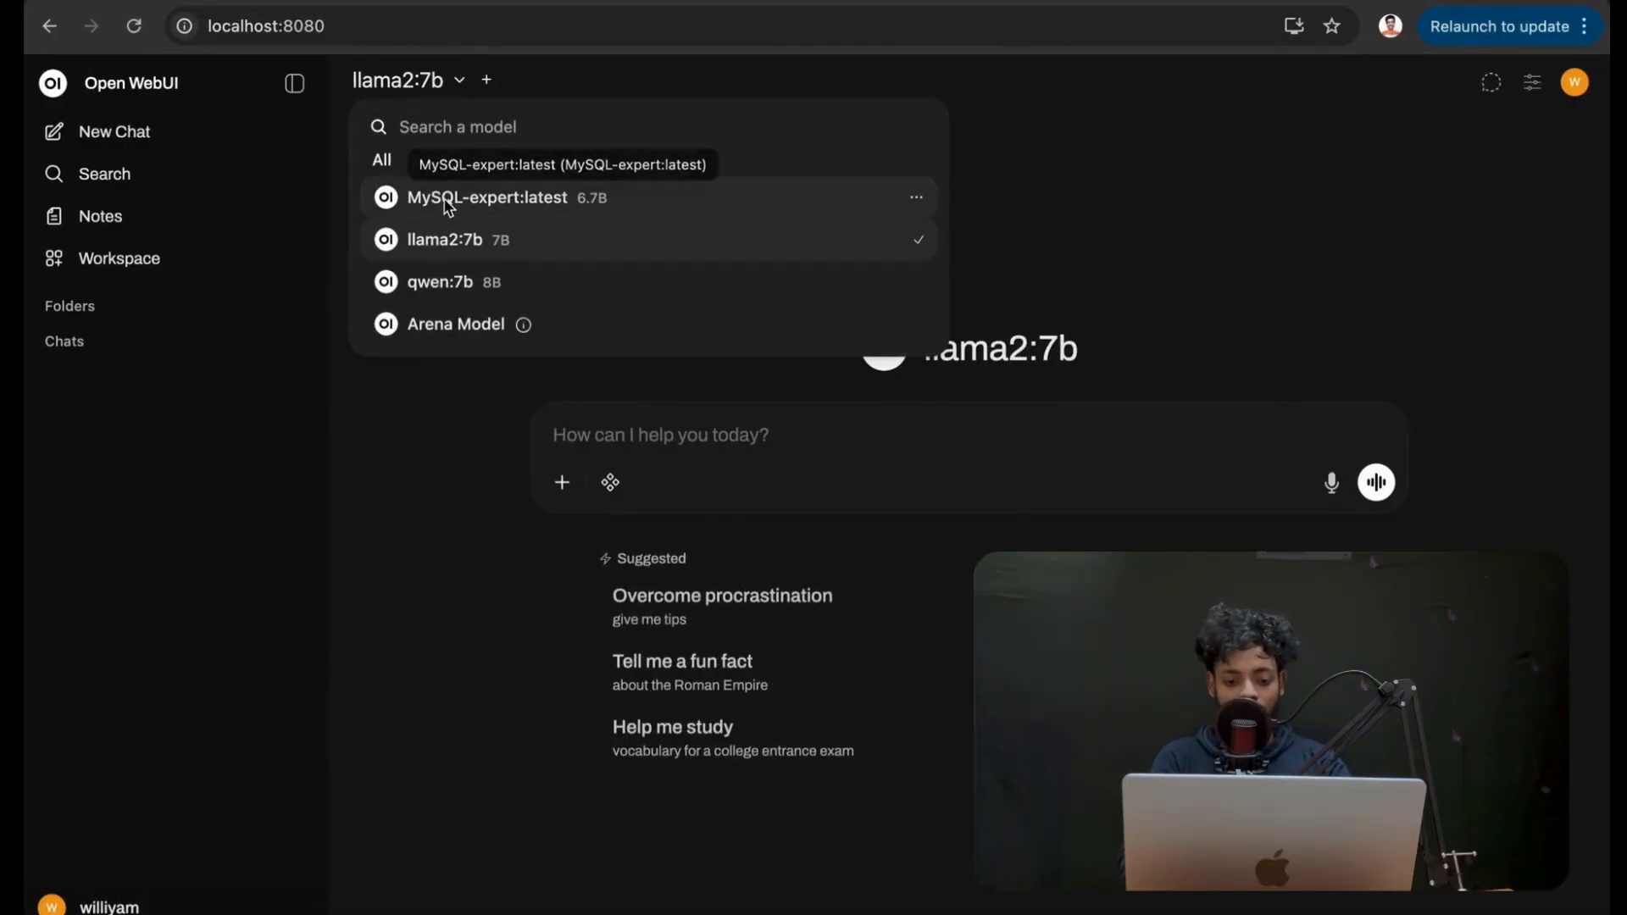
Step: Select MySQL-expert:latest for the chat and review its chat controls and tools
left_click(486, 197)
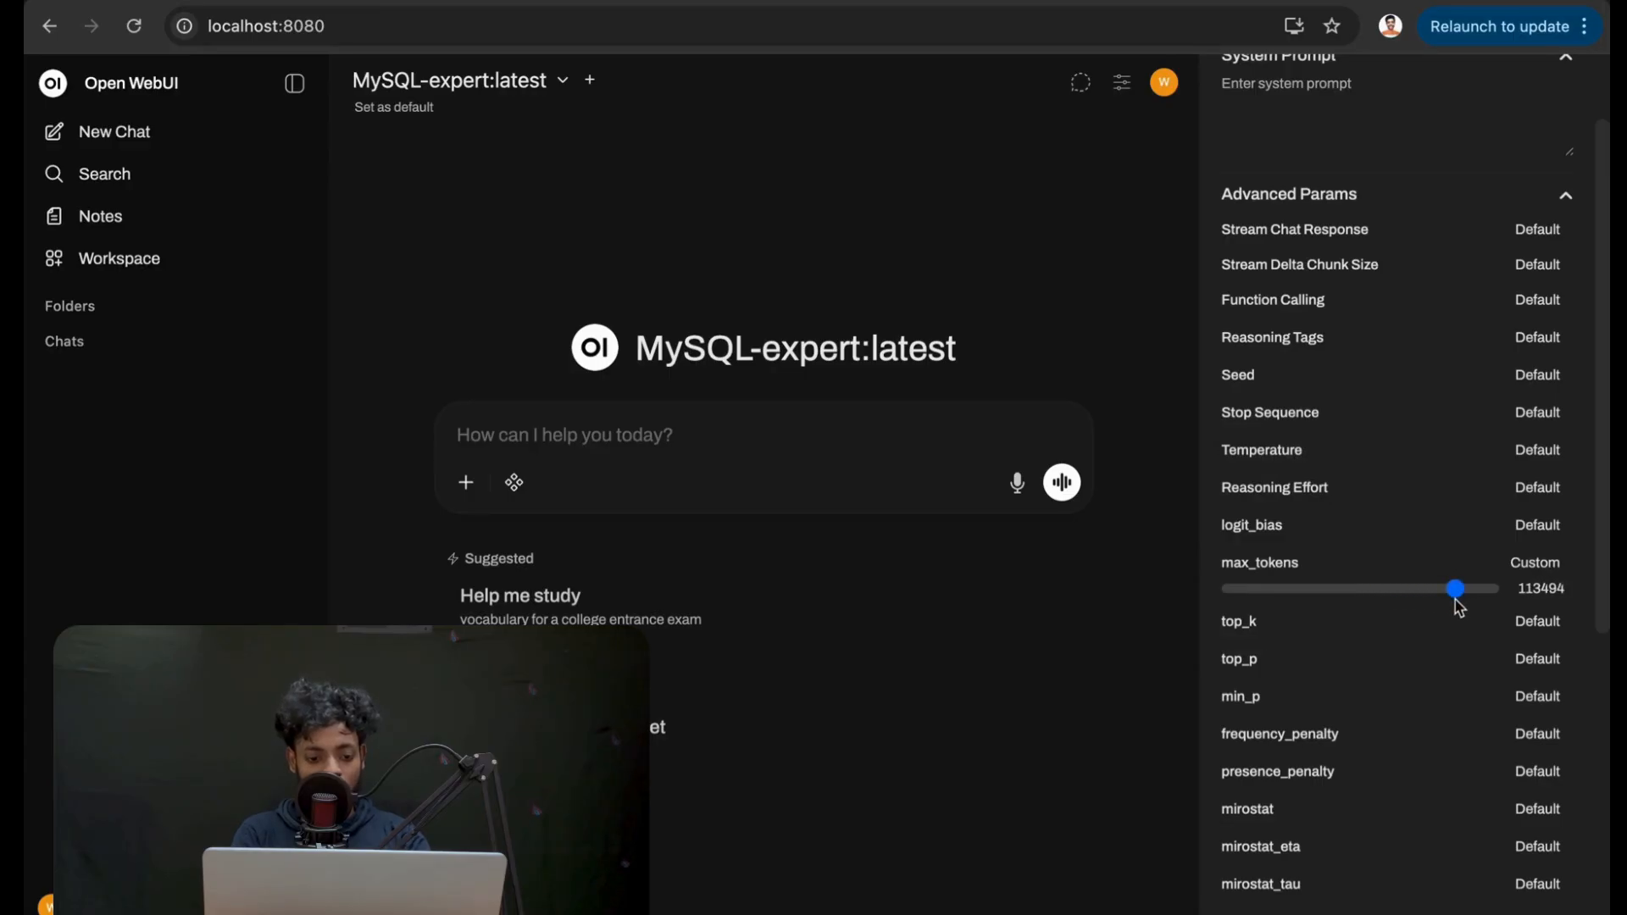
left_click(513, 481)
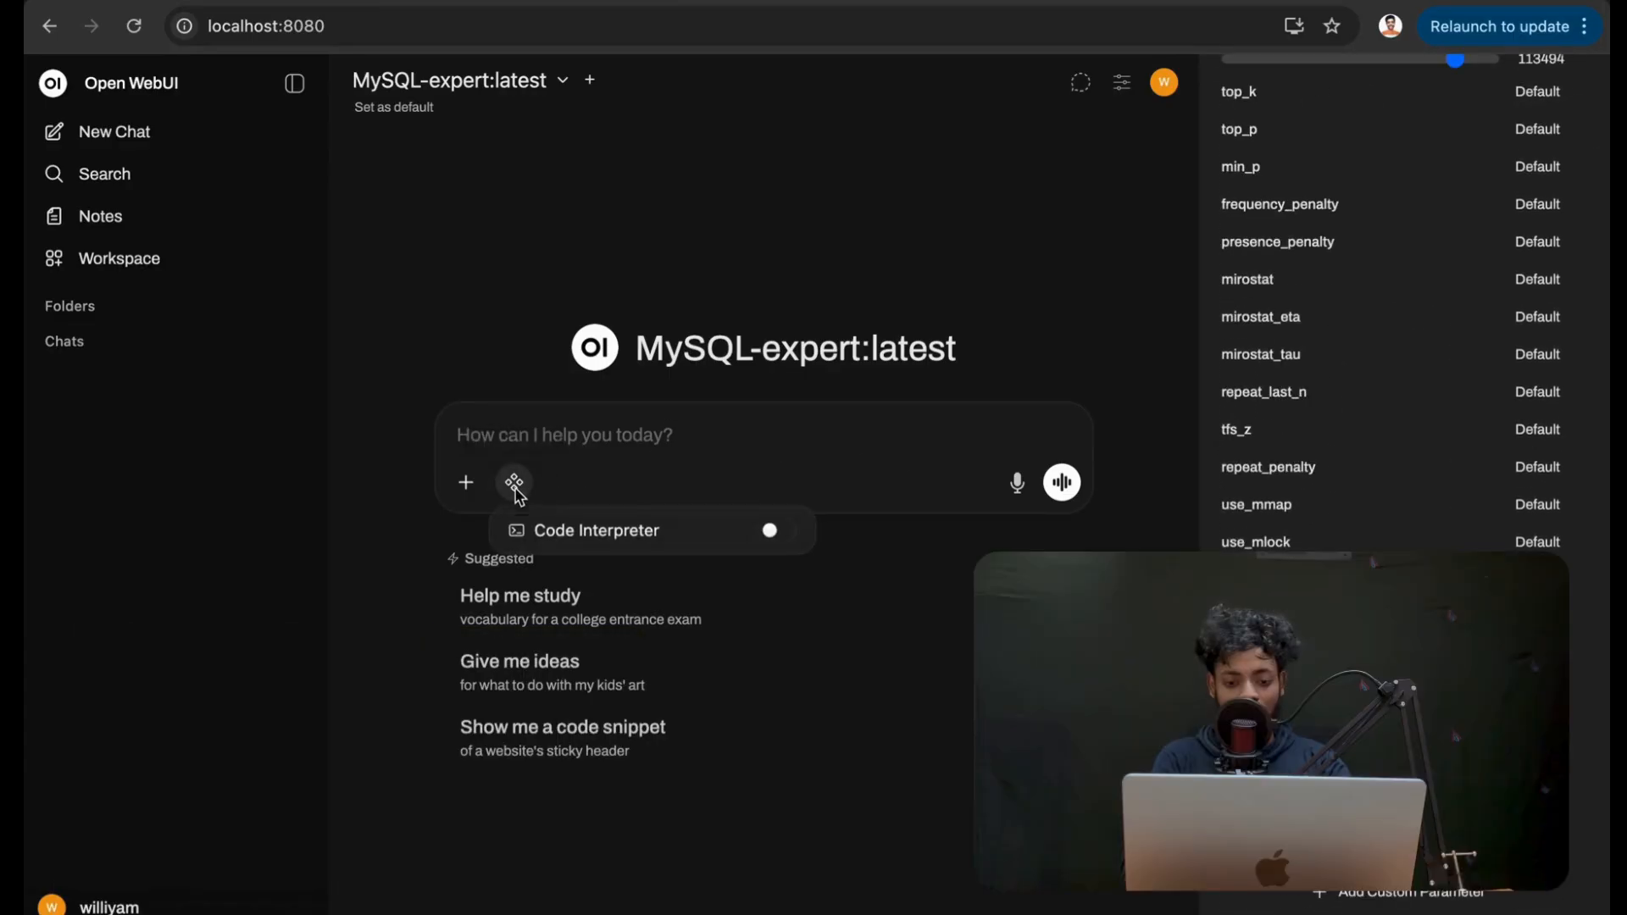
left_click(769, 530)
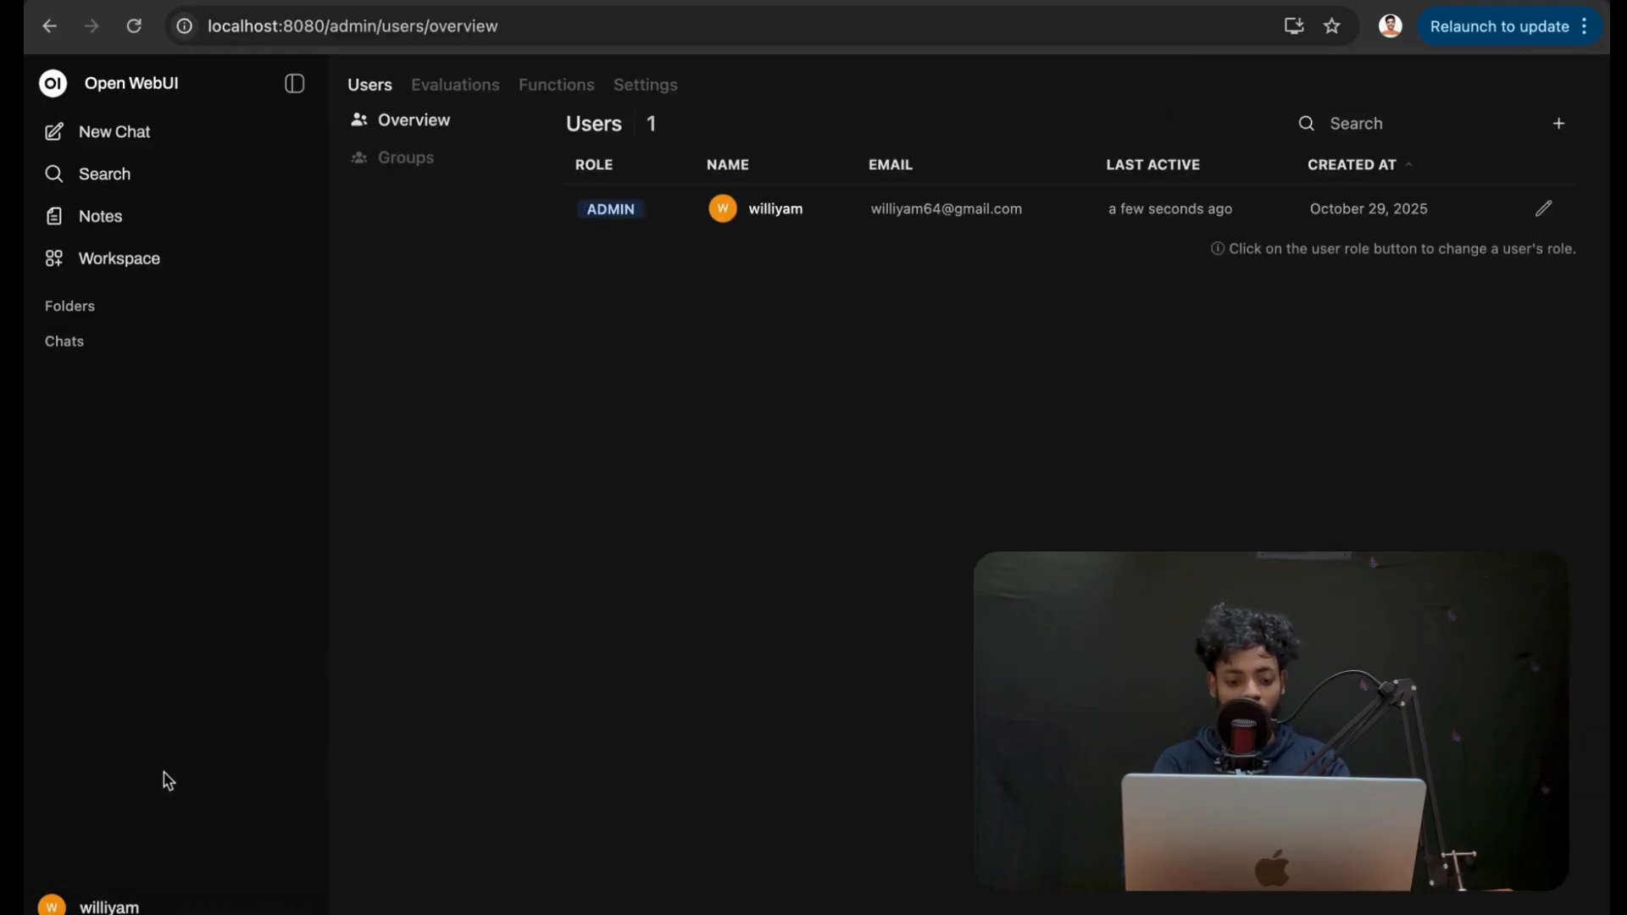
Step: Open the Admin Panel from the user menu and view its Settings tab
left_click(644, 84)
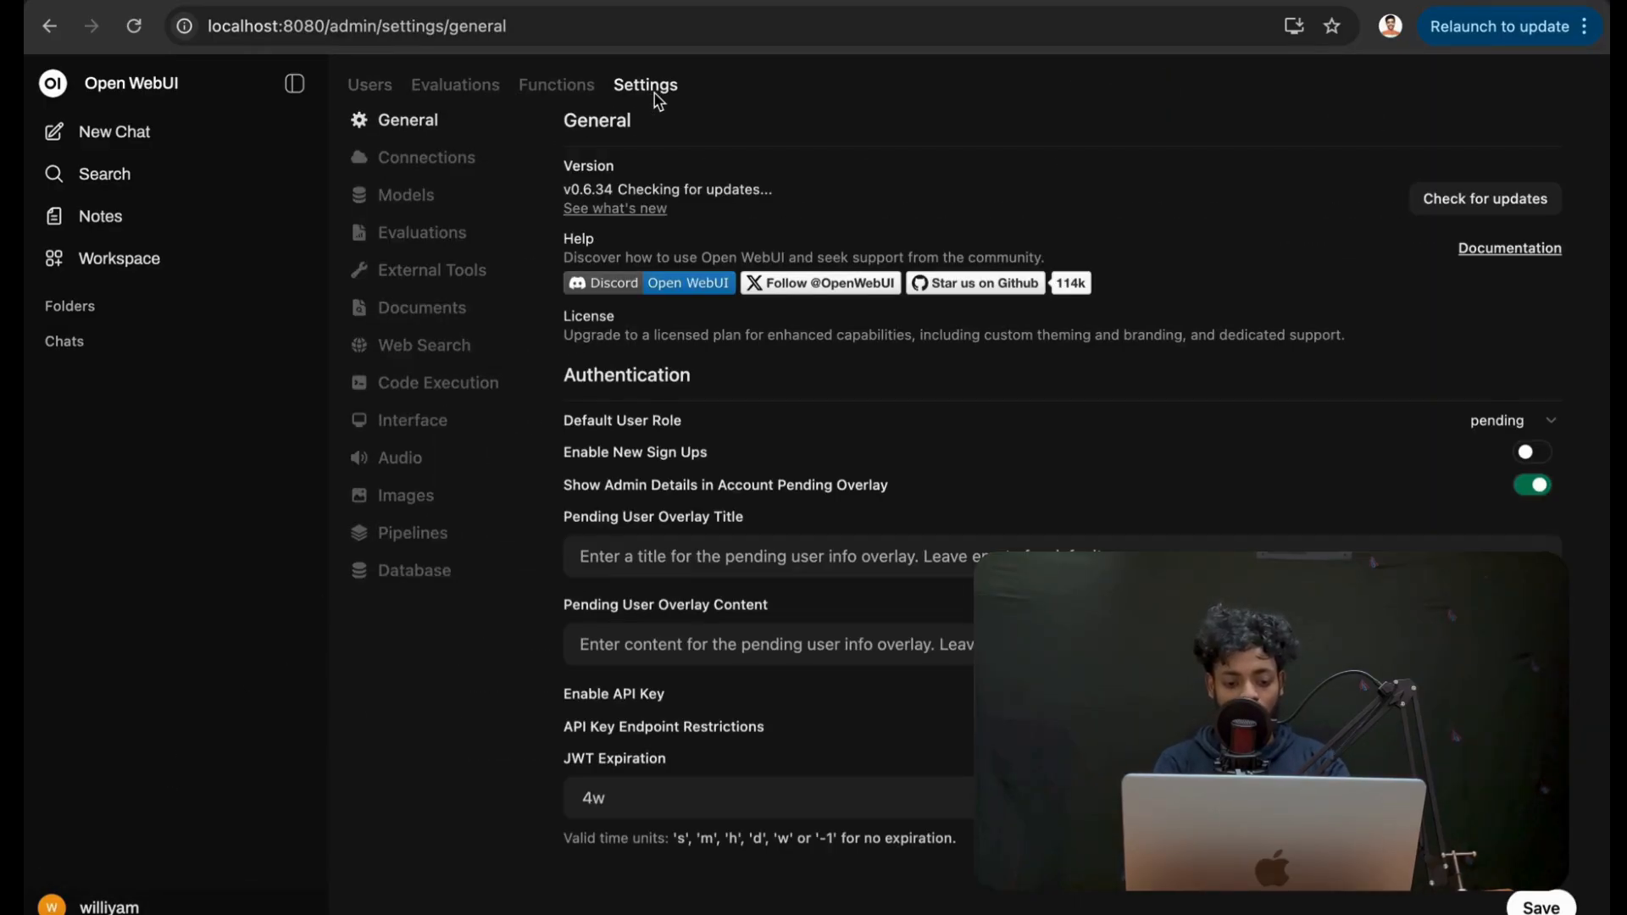
left_click(405, 195)
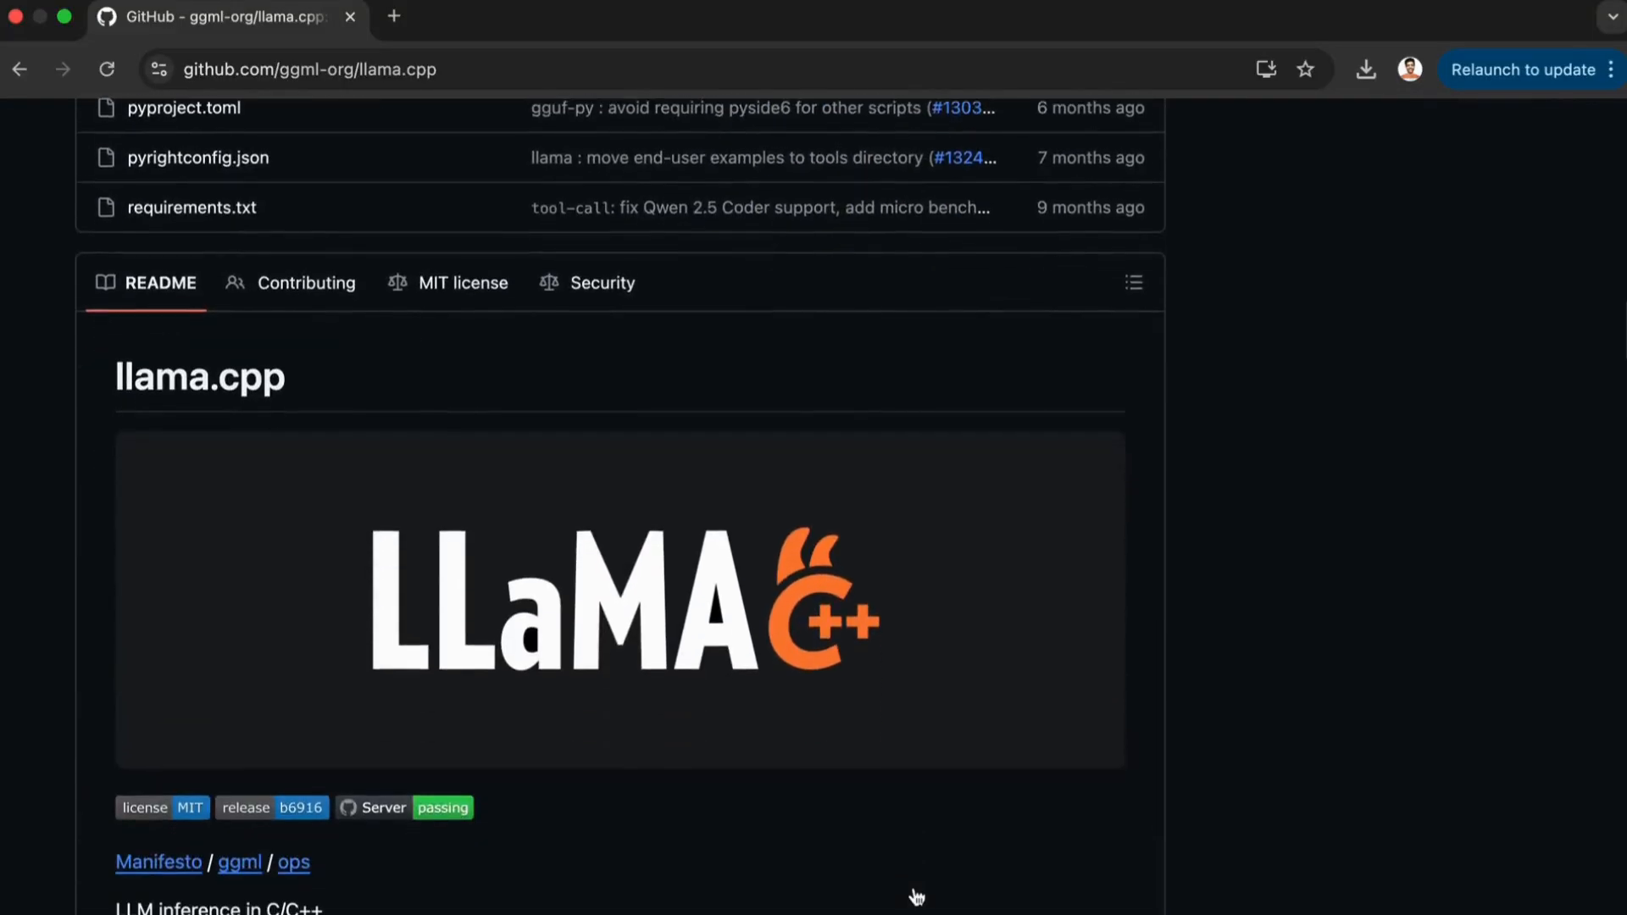
Step: Scroll through the llama.cpp repository and the knowledge.py source code
scroll("down", 3)
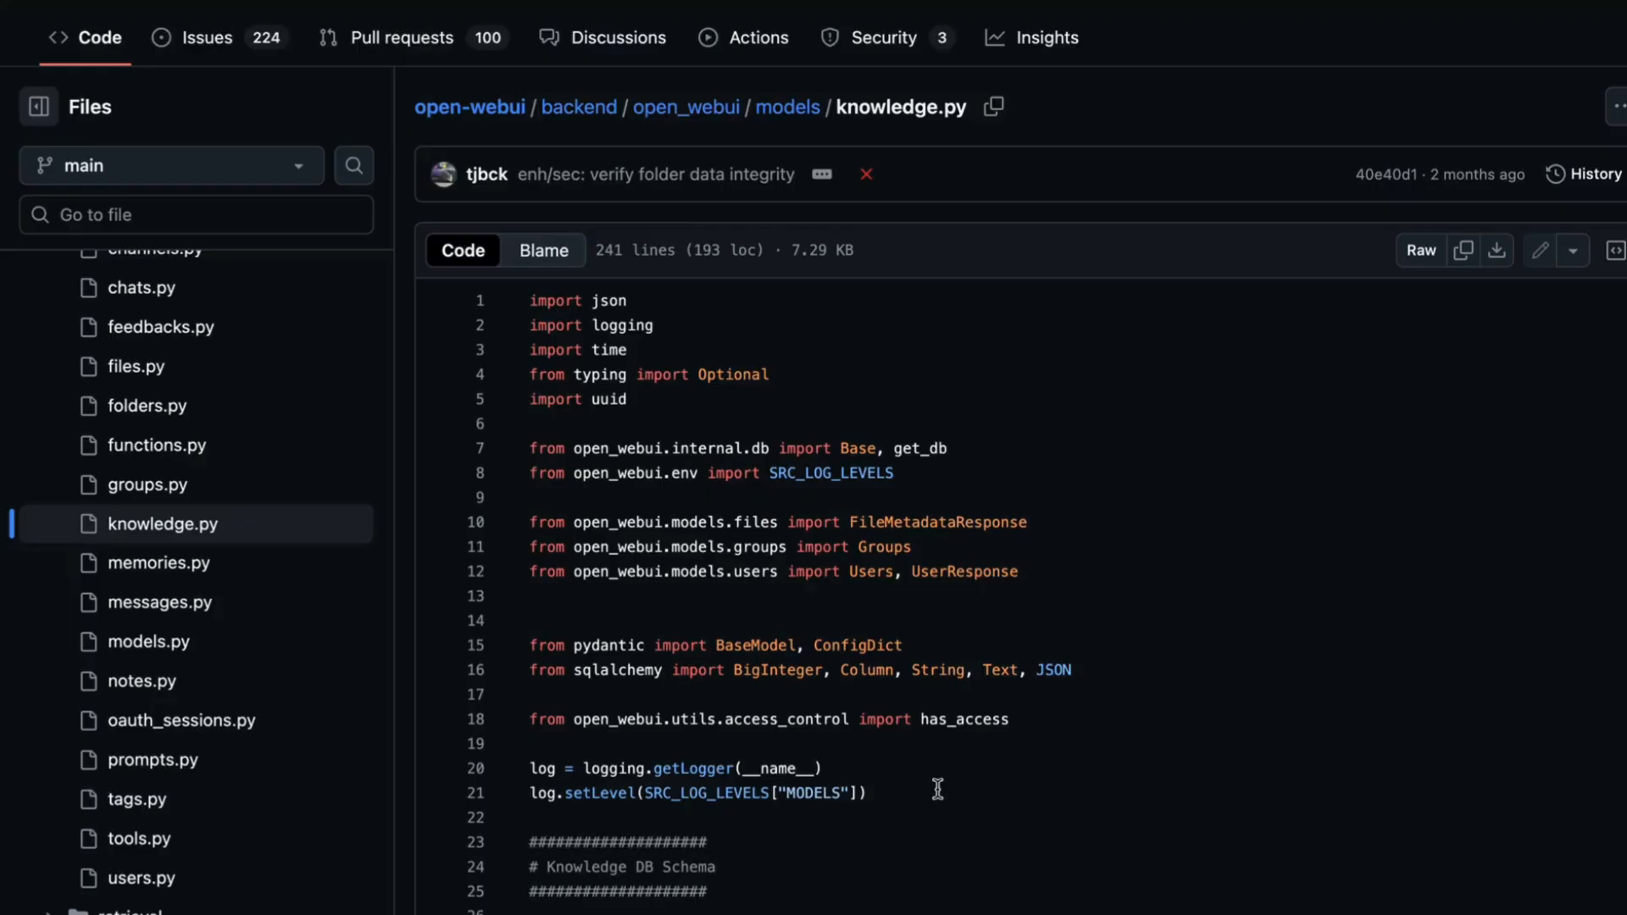
scroll("down", 3)
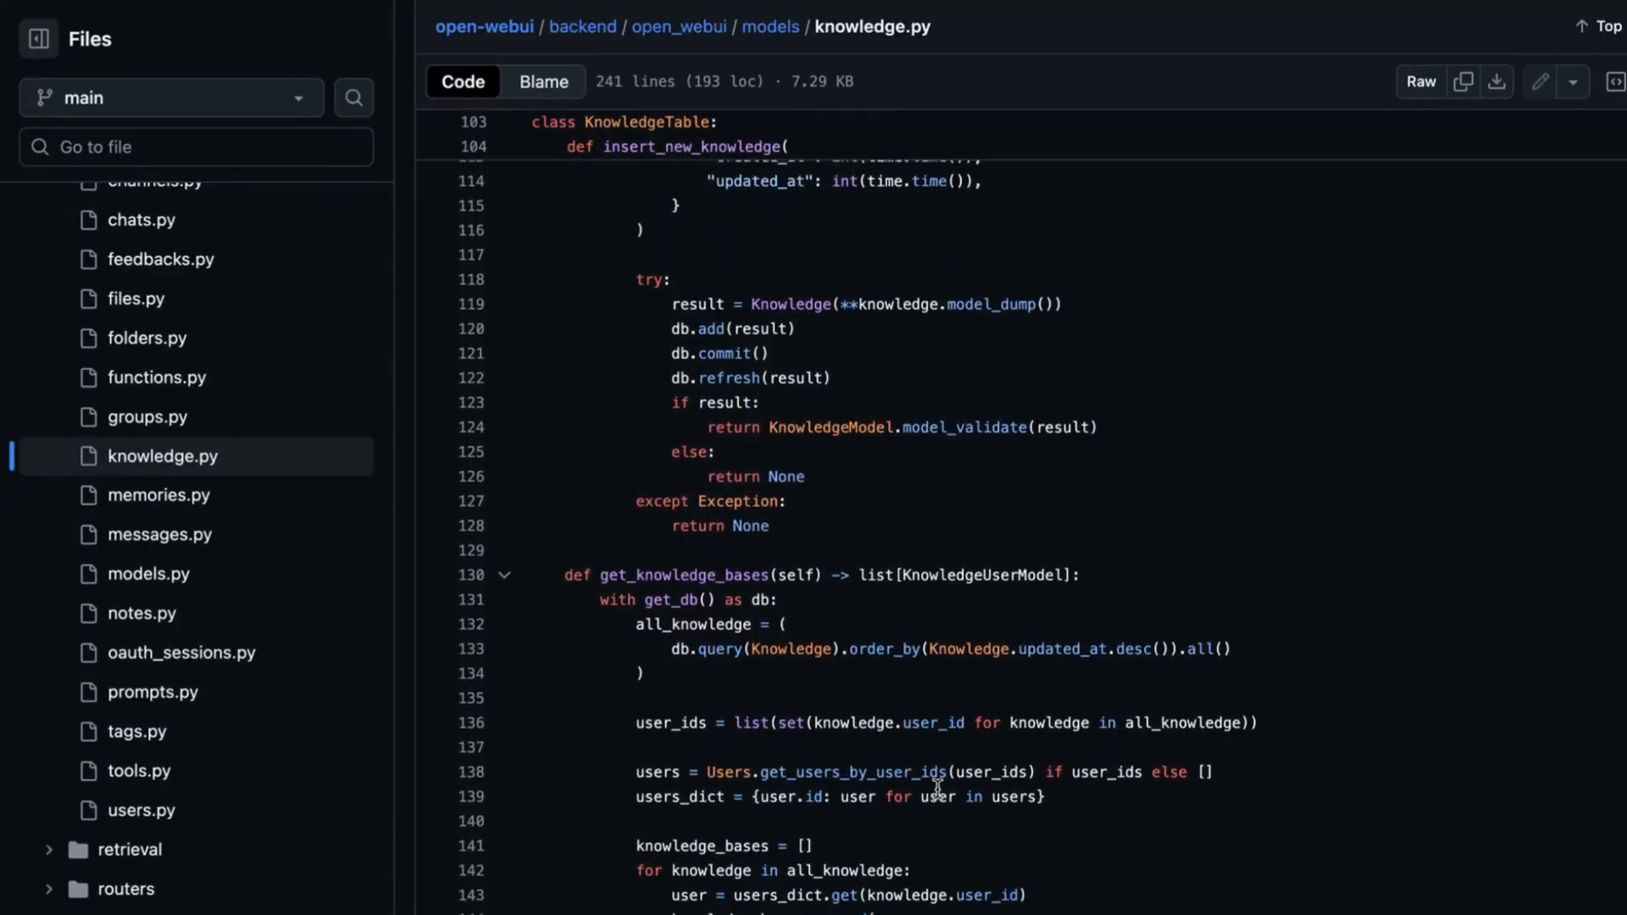